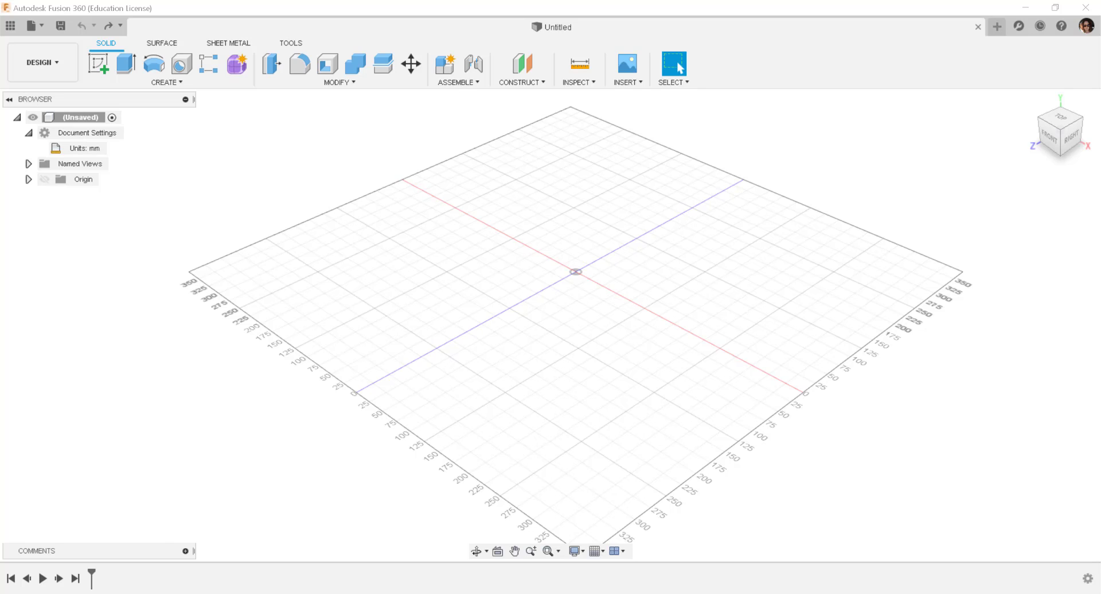
pyautogui.moveTo(579, 83)
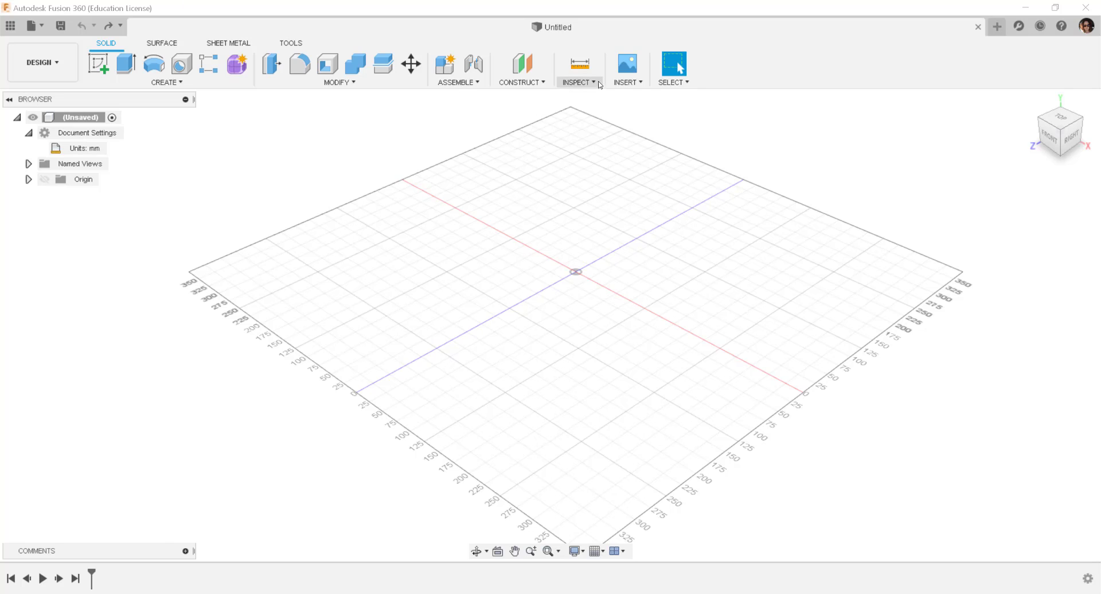
# Step: Begin a canvas insert and open the computer's file browser to pick the drawing image
pyautogui.click(625, 70)
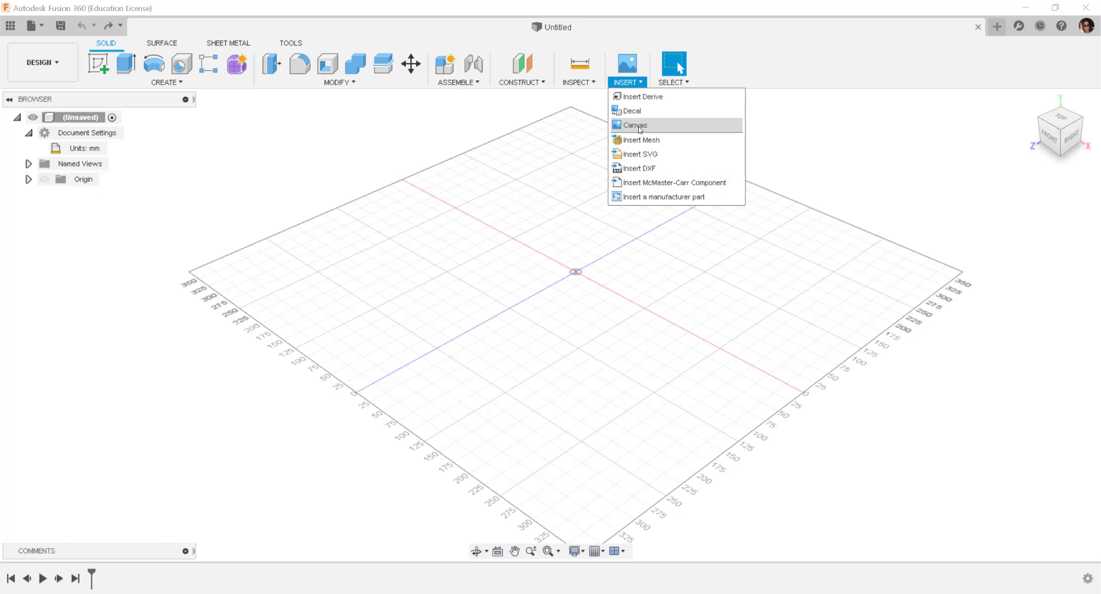
pyautogui.click(635, 125)
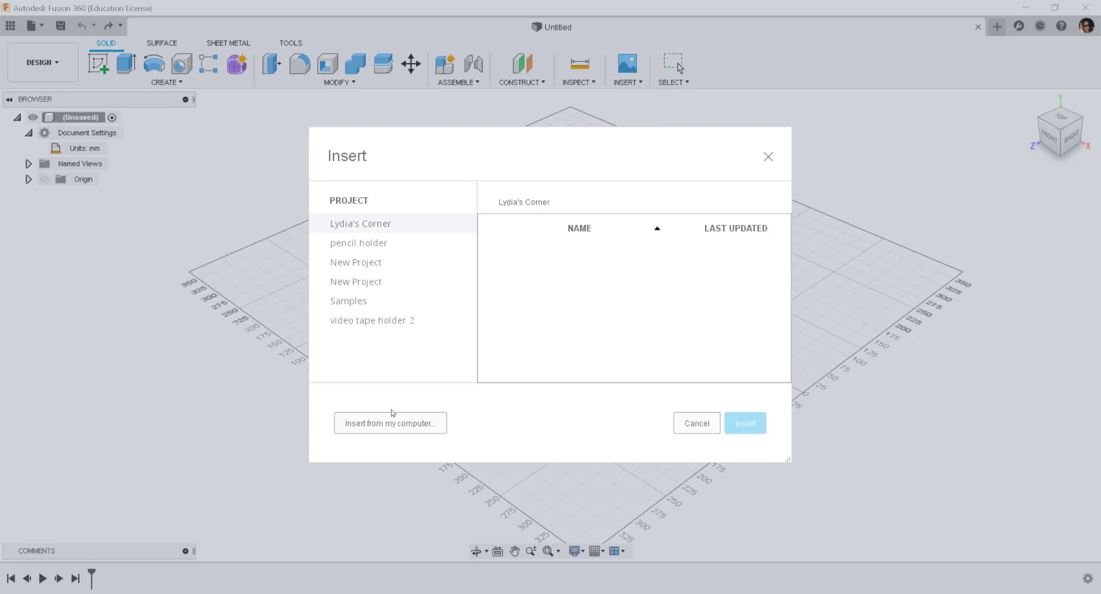
pyautogui.click(390, 423)
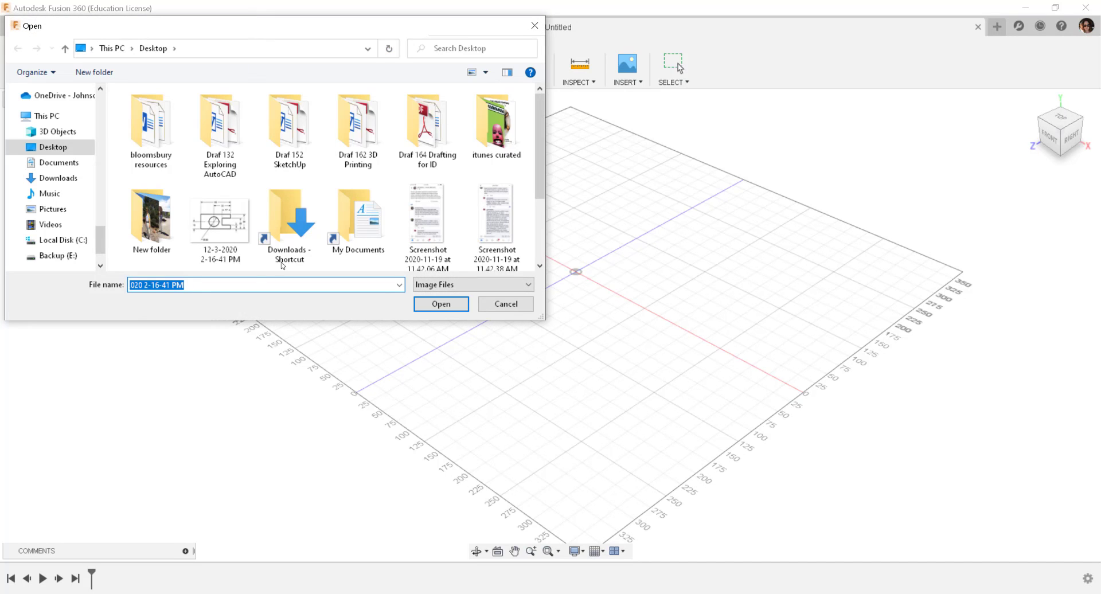
# Step: Open the drawing image and place it as a canvas on the XZ plane at 90° Z angle
pyautogui.click(440, 304)
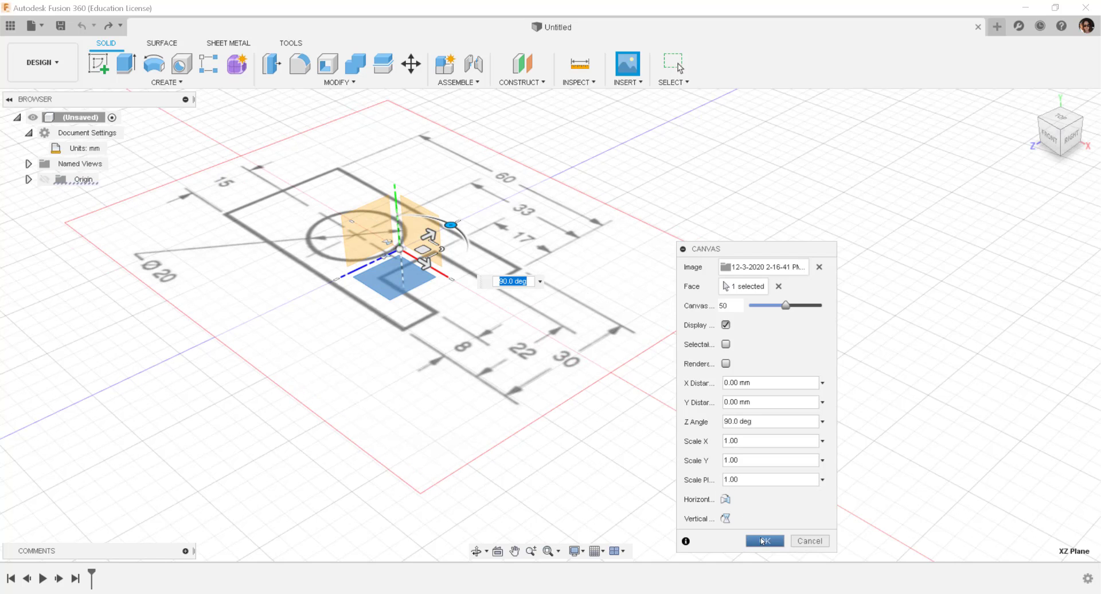
pyautogui.click(764, 541)
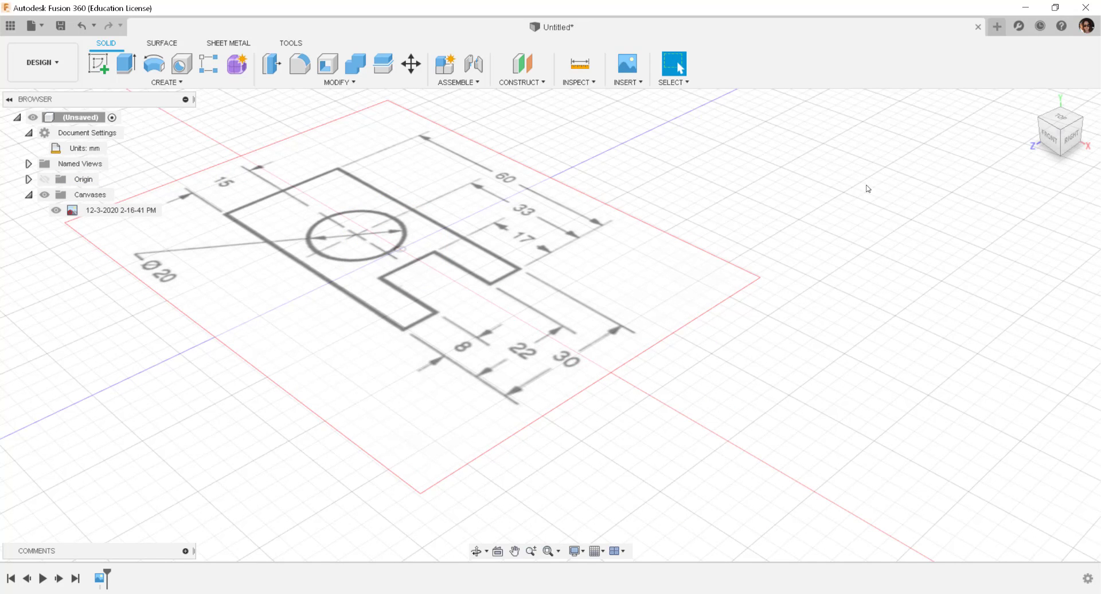
# Step: View the canvas from Top and set the document unit type to Centimeter
pyautogui.click(1060, 129)
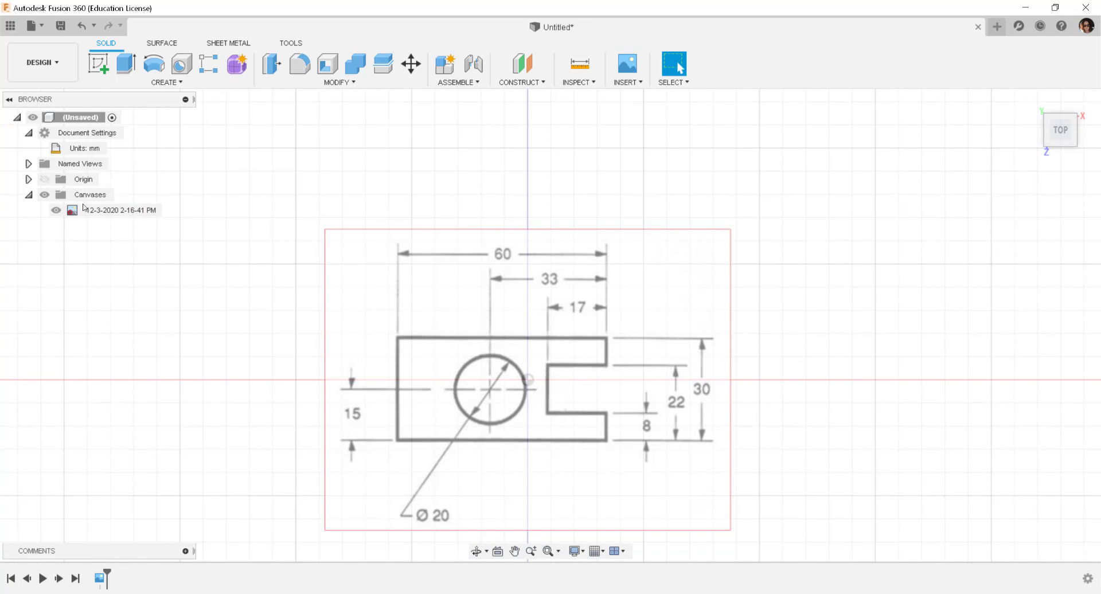
pyautogui.click(85, 148)
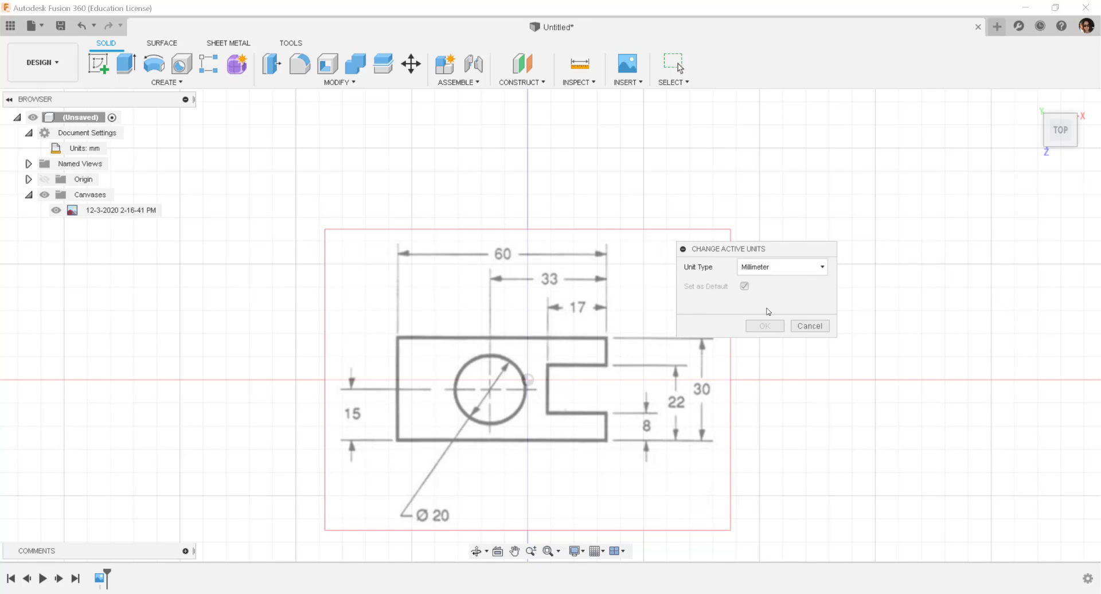
pyautogui.click(781, 267)
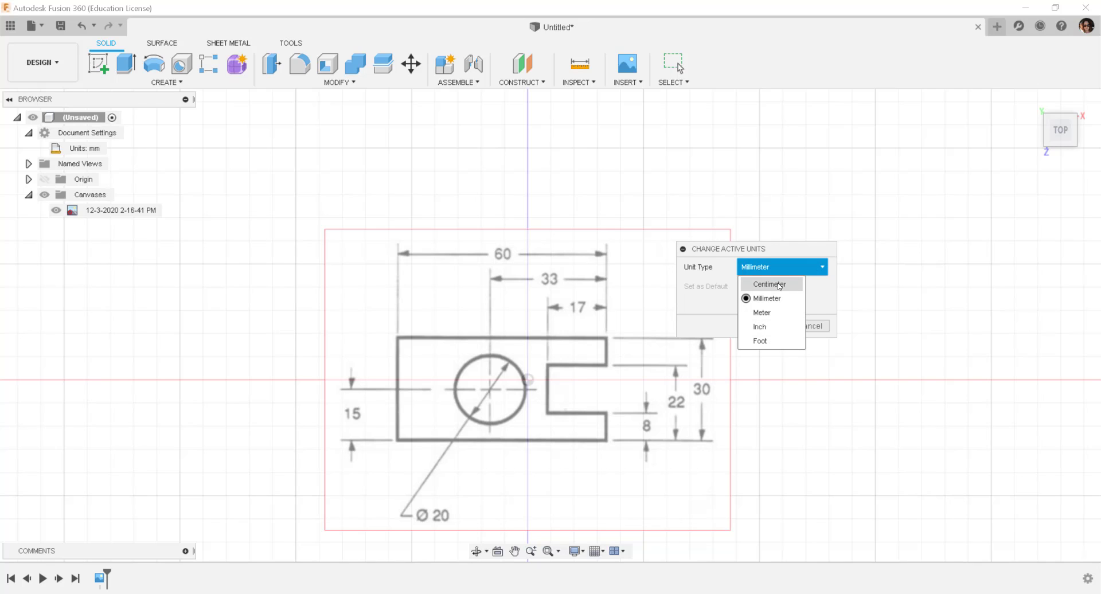
pyautogui.click(769, 284)
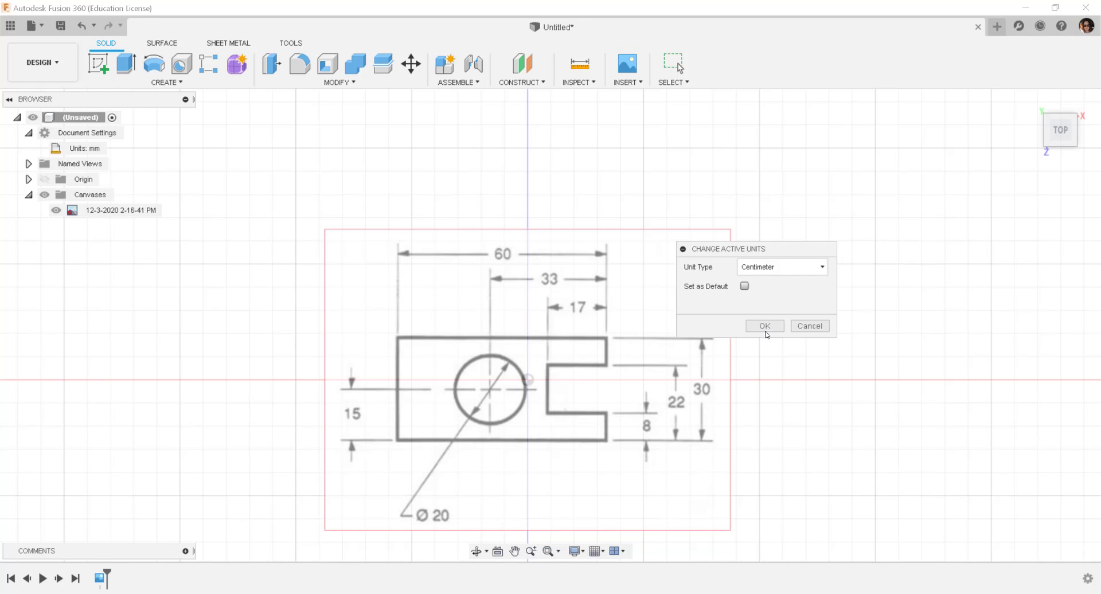
pyautogui.click(764, 326)
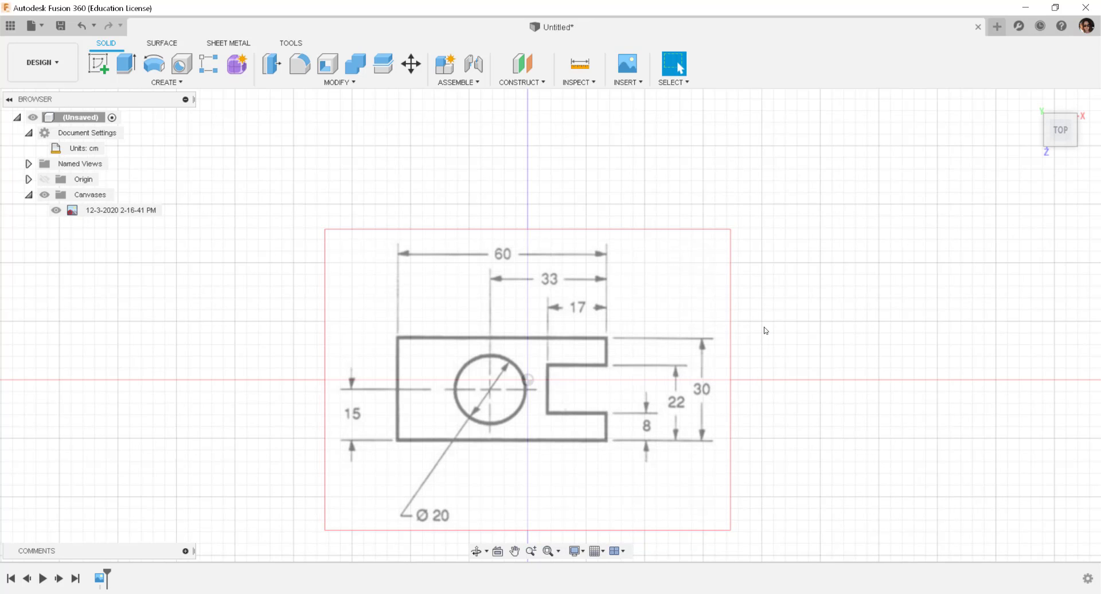
pyautogui.moveTo(399, 345)
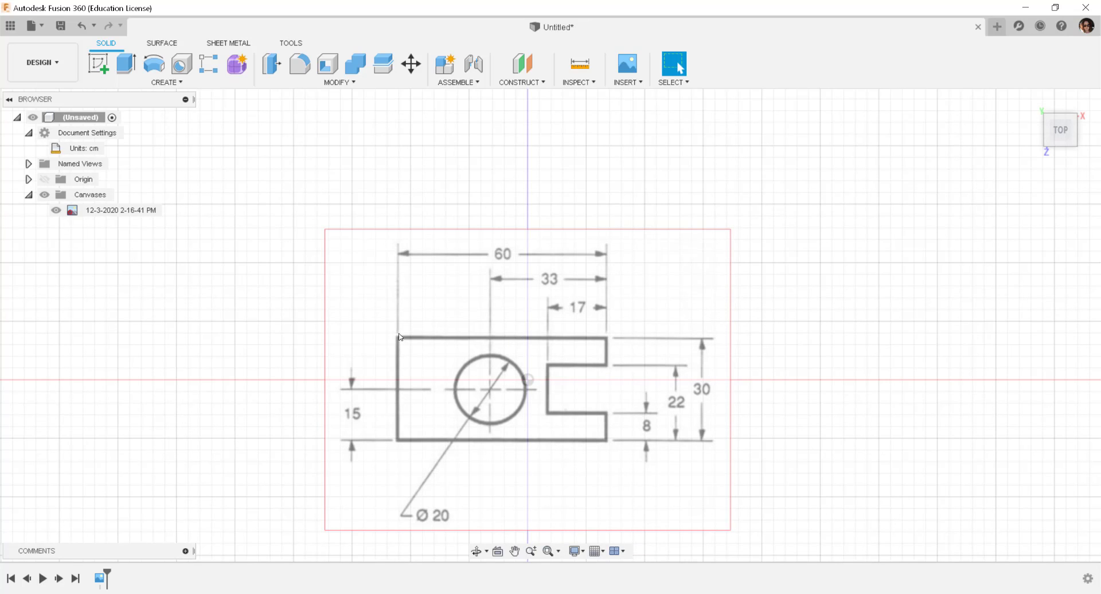
pyautogui.moveTo(854, 274)
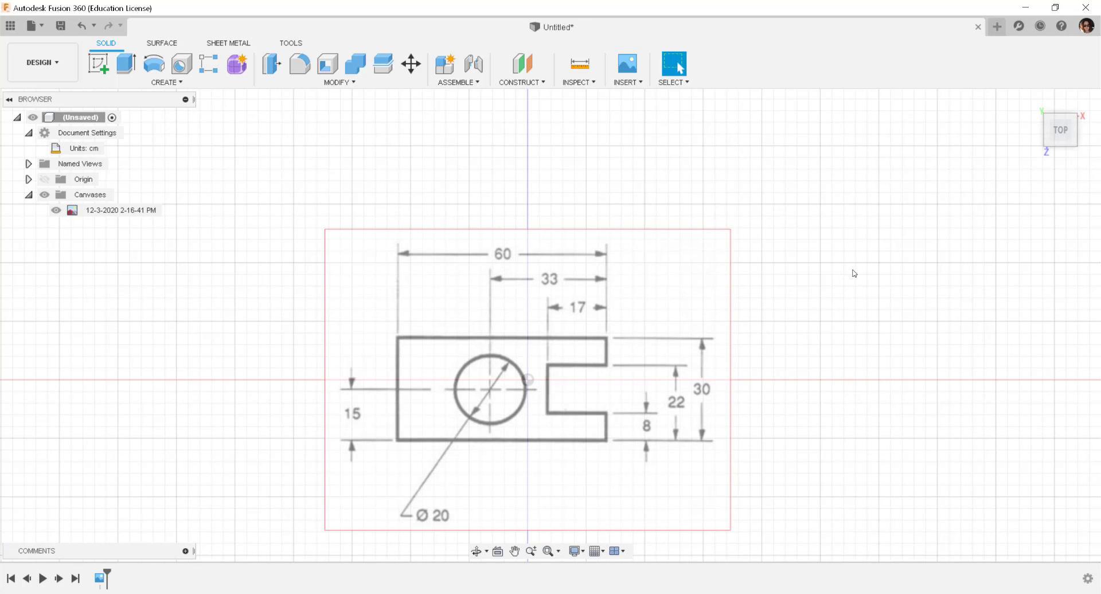
pyautogui.moveTo(625, 144)
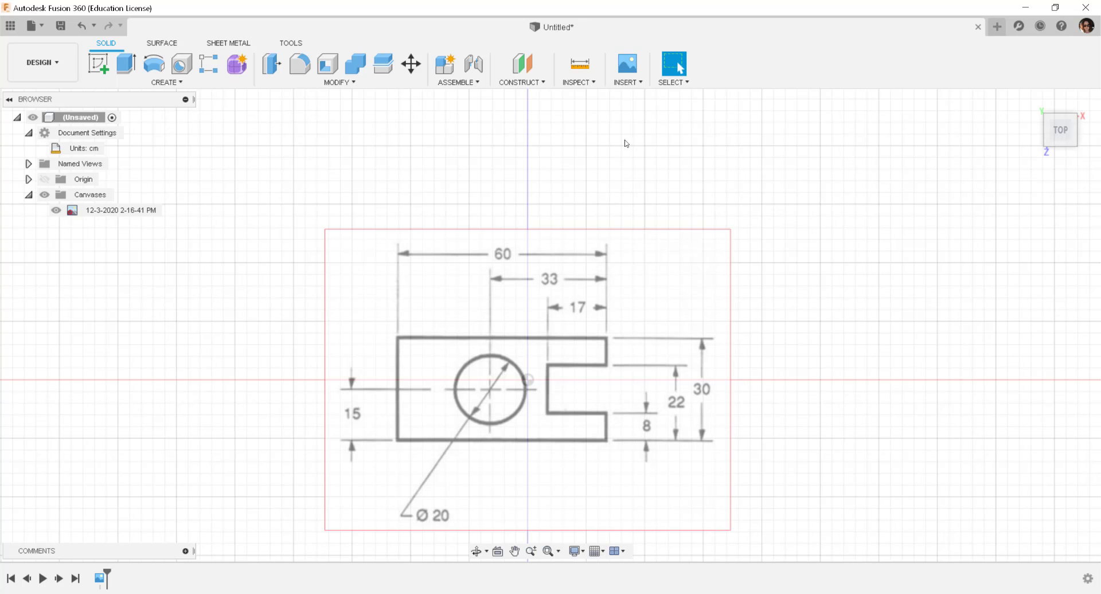
# Step: Calibrate the drawing canvas across its top edge to a length of 60
pyautogui.click(122, 210)
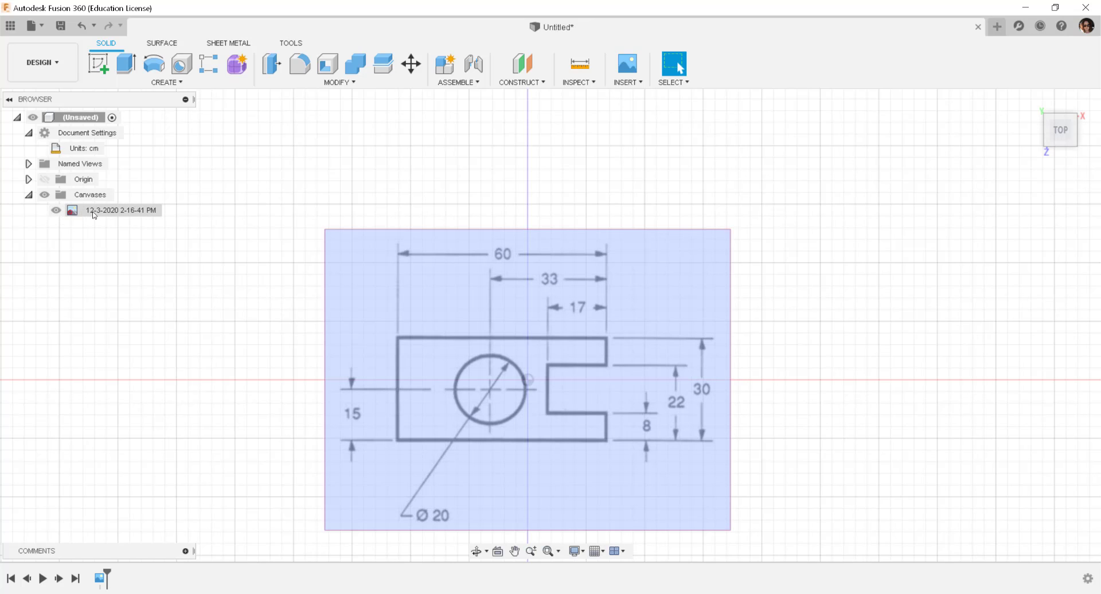
pyautogui.rightClick(121, 210)
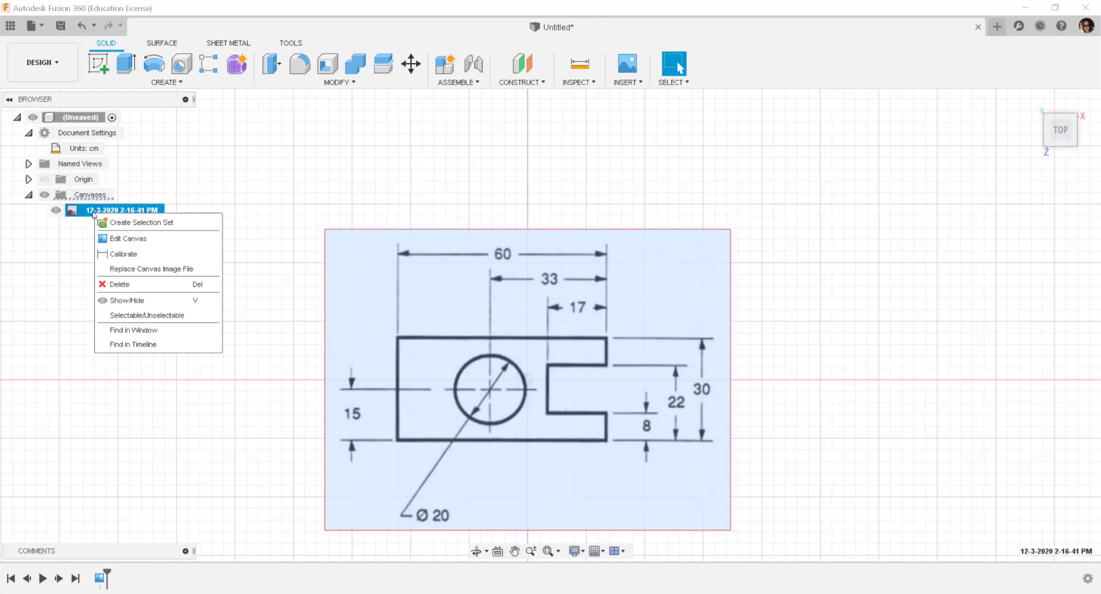
pyautogui.moveTo(115, 257)
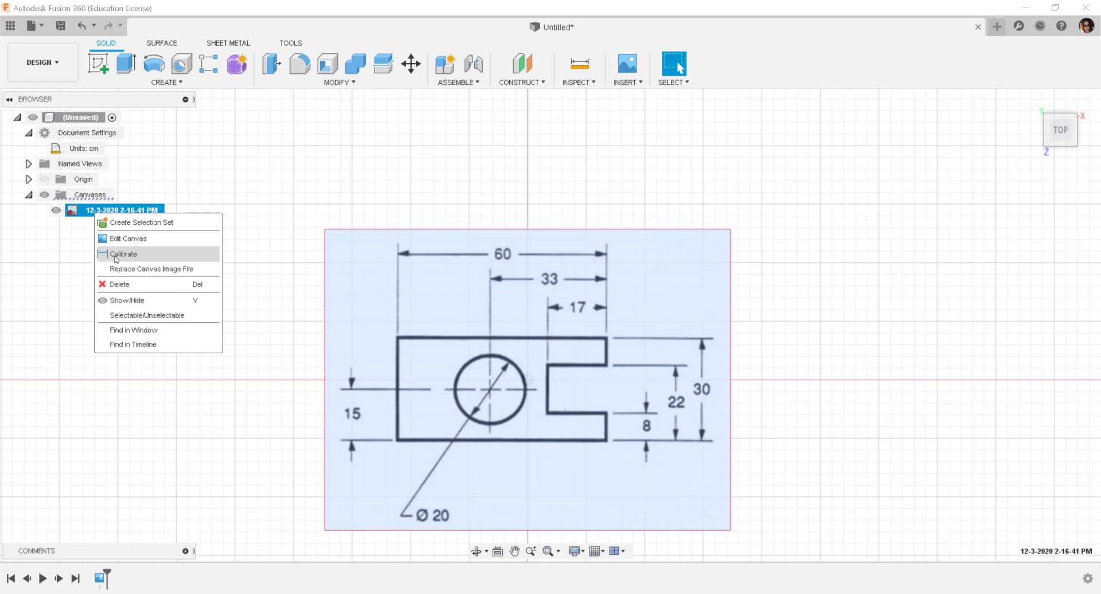
pyautogui.click(123, 254)
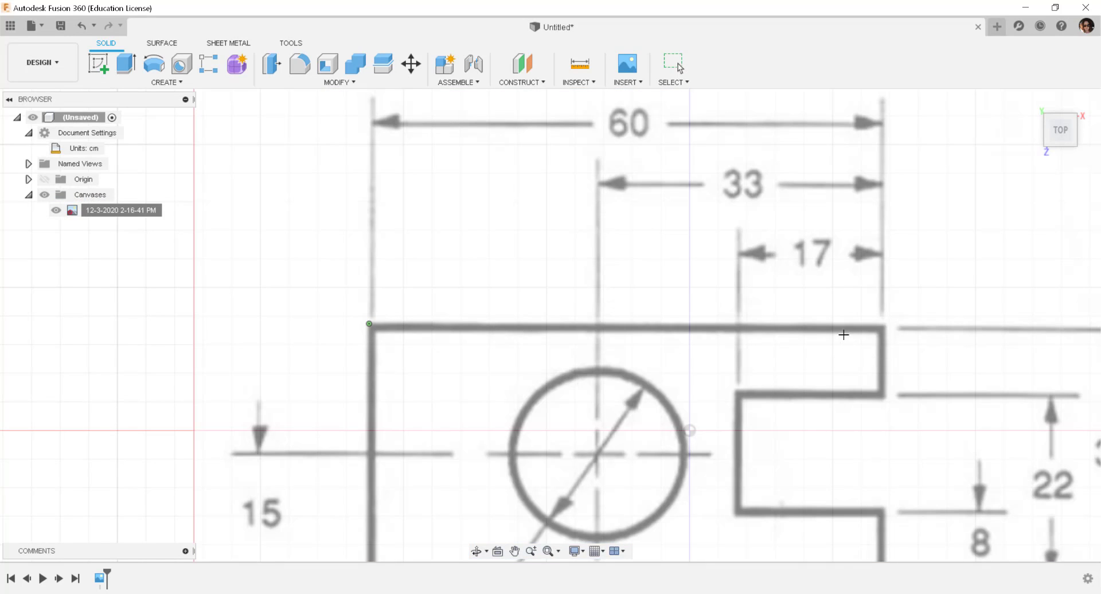
pyautogui.moveTo(884, 325)
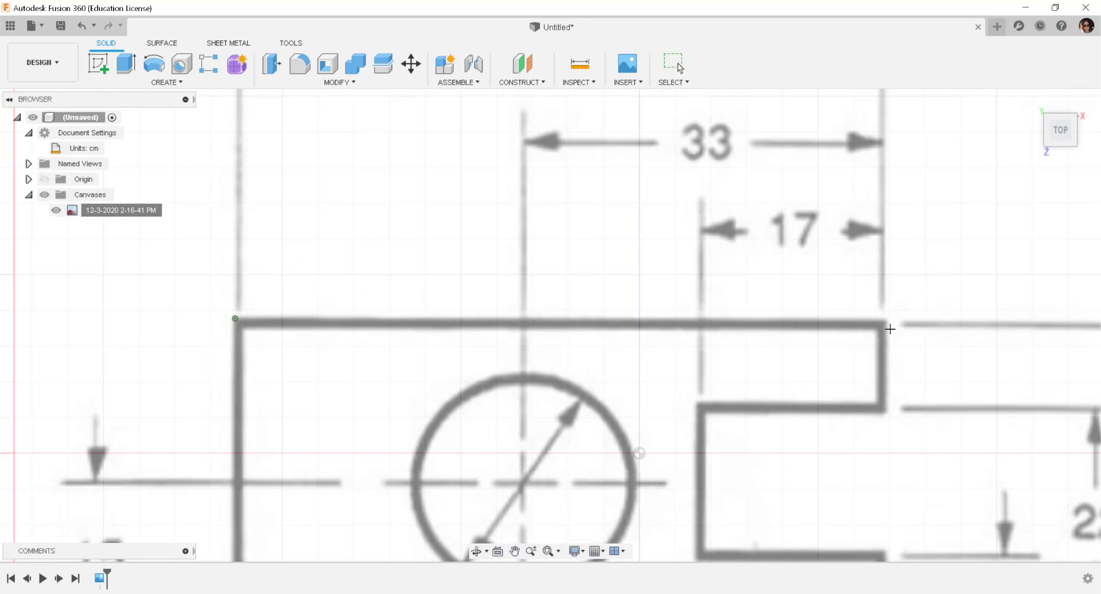
pyautogui.moveTo(883, 320)
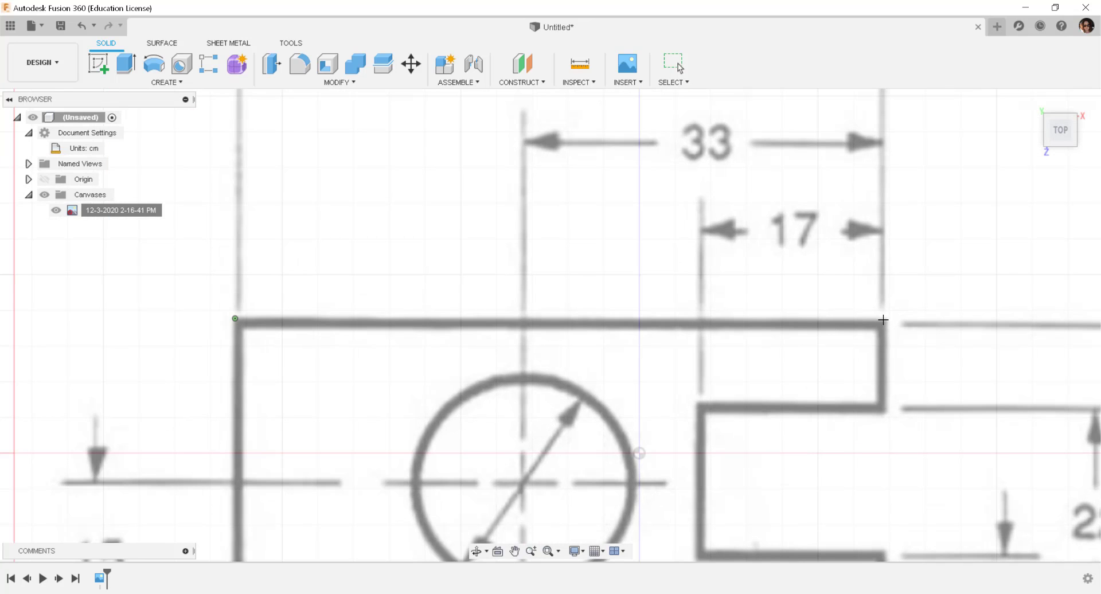
pyautogui.click(883, 320)
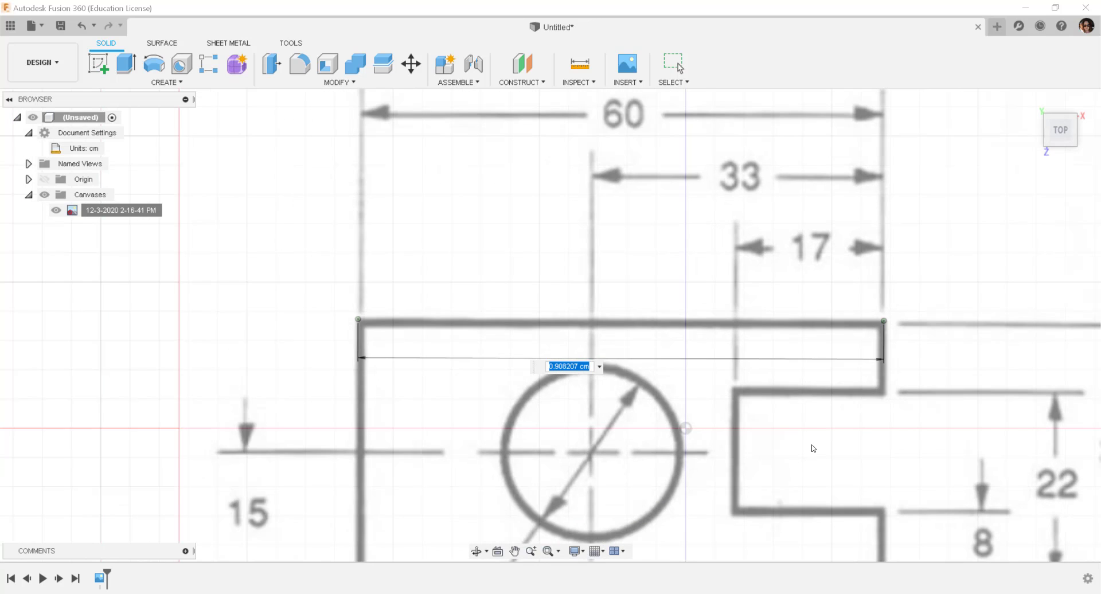
pyautogui.write('60')
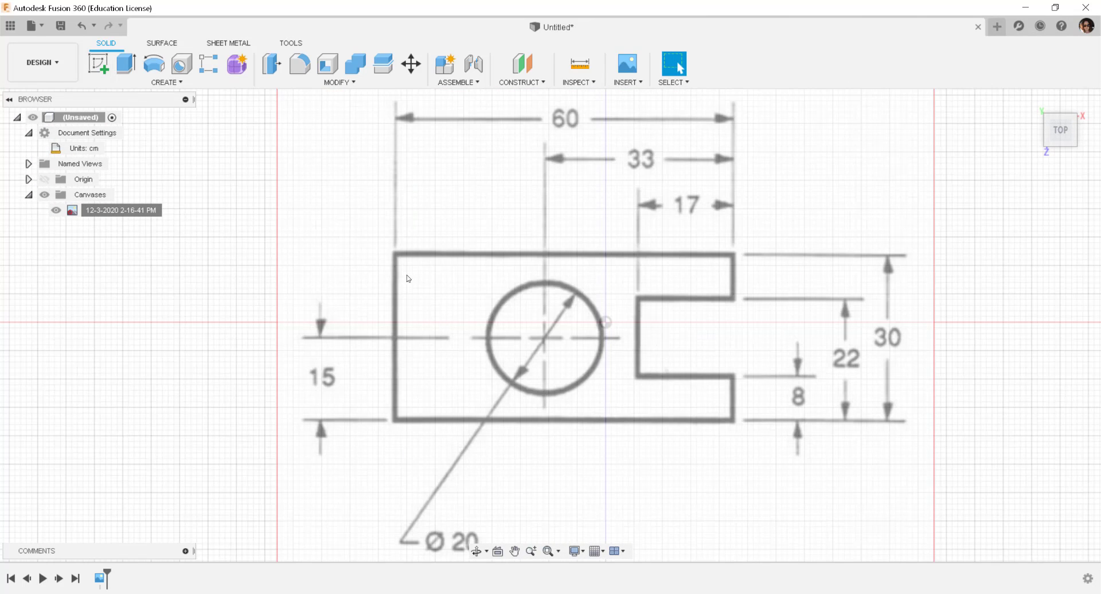
pyautogui.moveTo(384, 257)
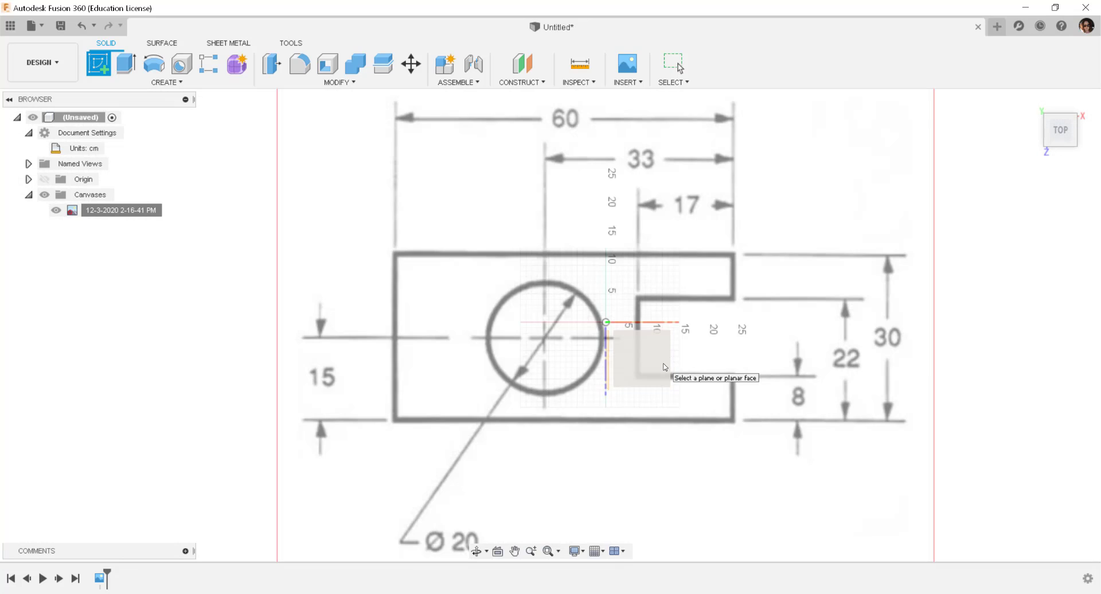
# Step: Sketch a line along the drawing's top edge to its right corner and finish the sketch
pyautogui.click(641, 353)
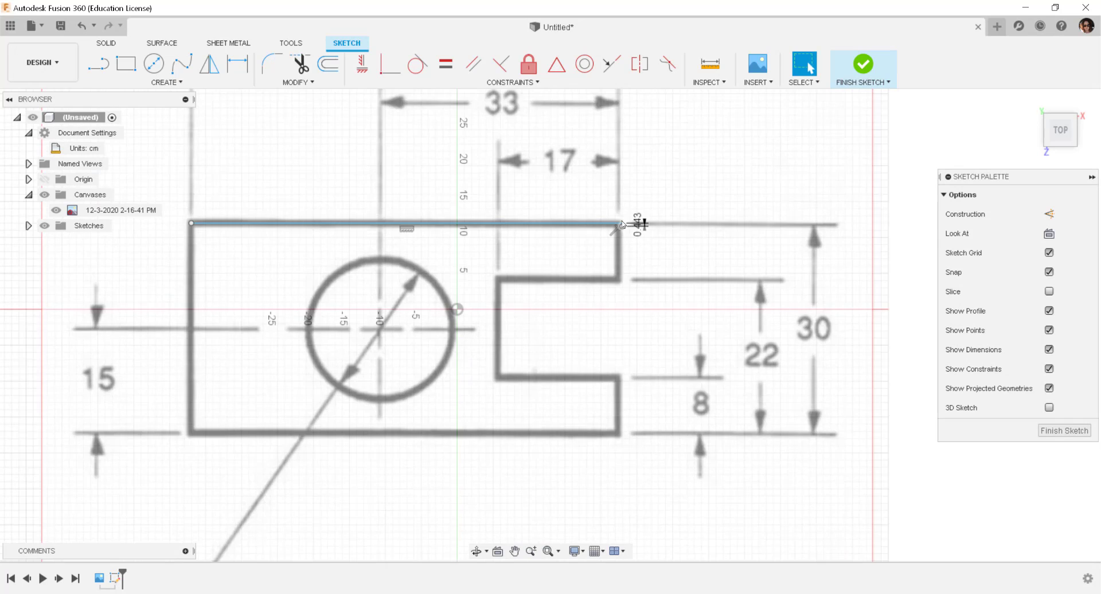
pyautogui.scroll(3)
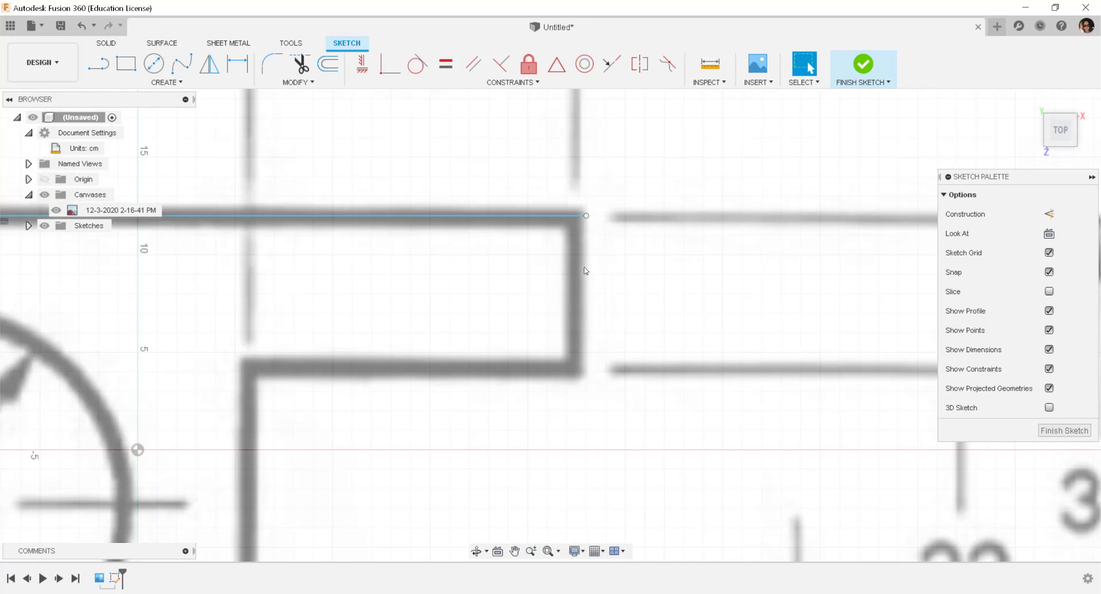
pyautogui.click(596, 550)
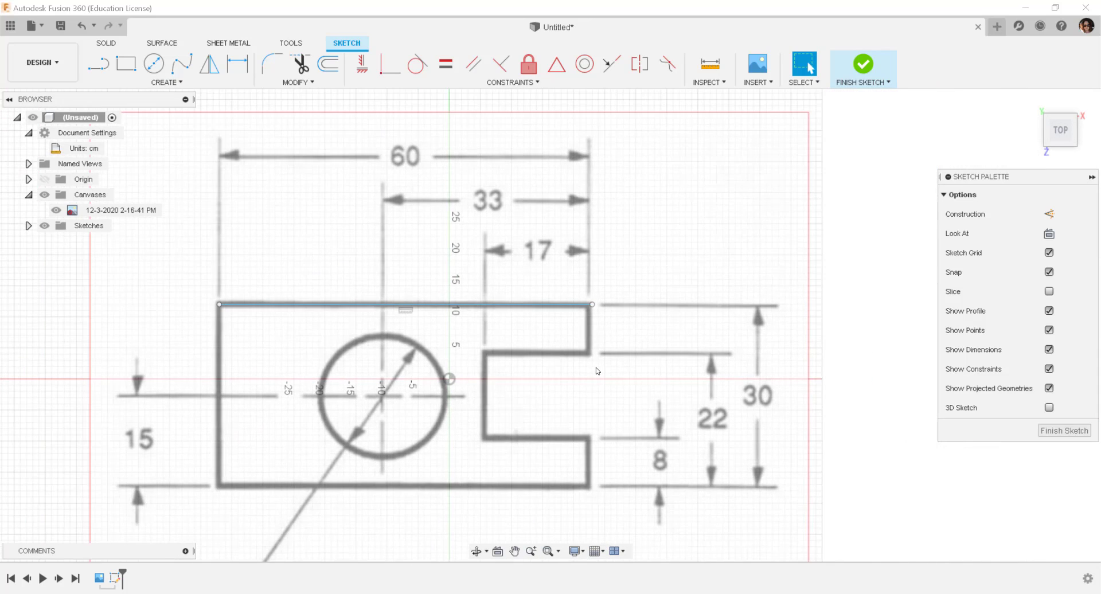
pyautogui.moveTo(757, 116)
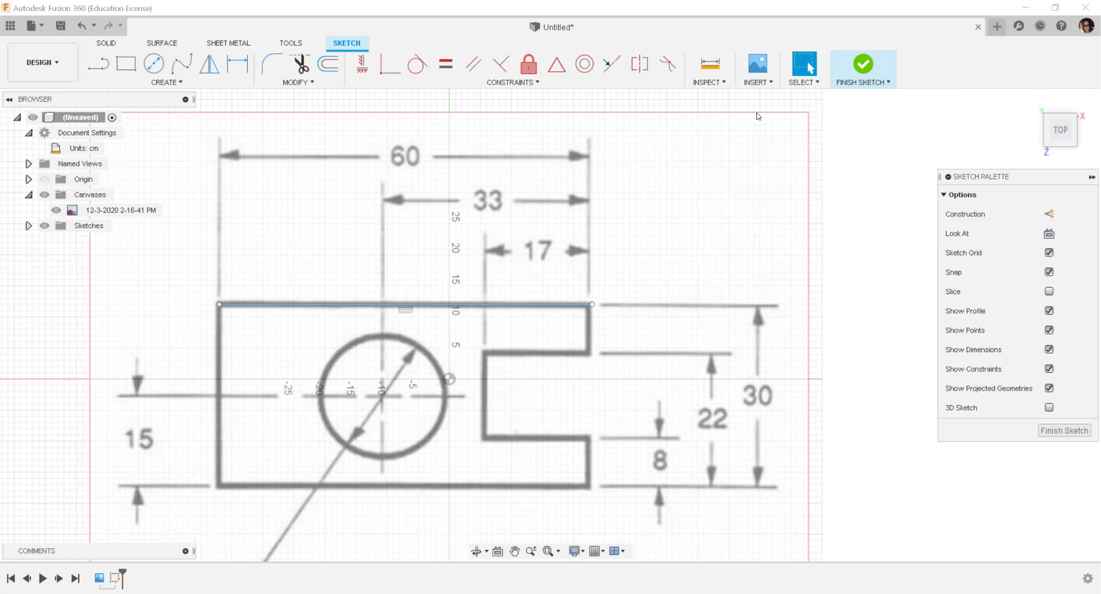
pyautogui.click(863, 65)
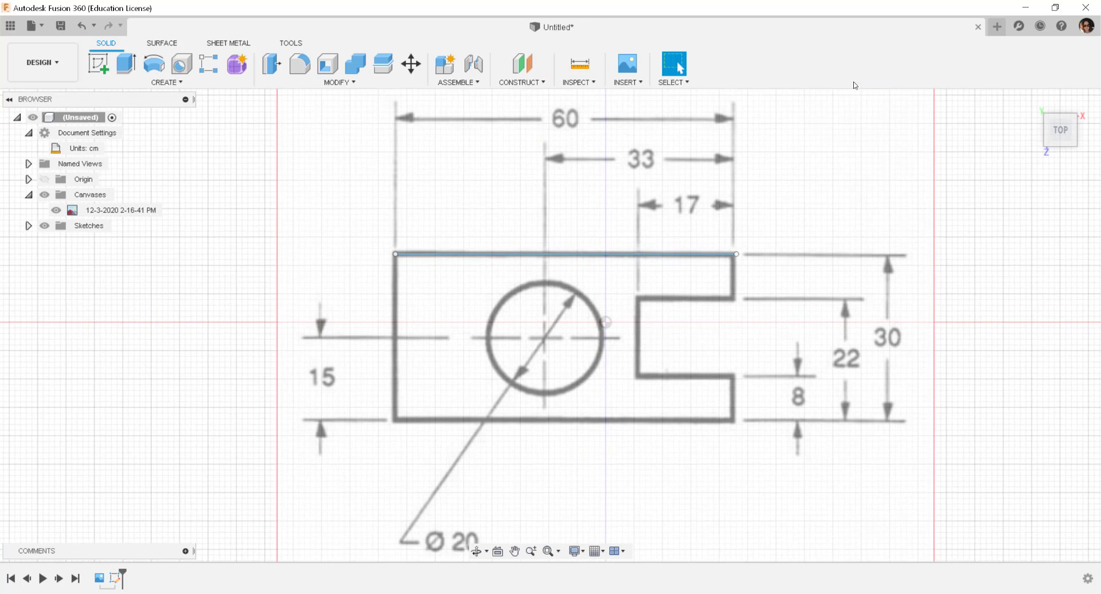
pyautogui.moveTo(578, 81)
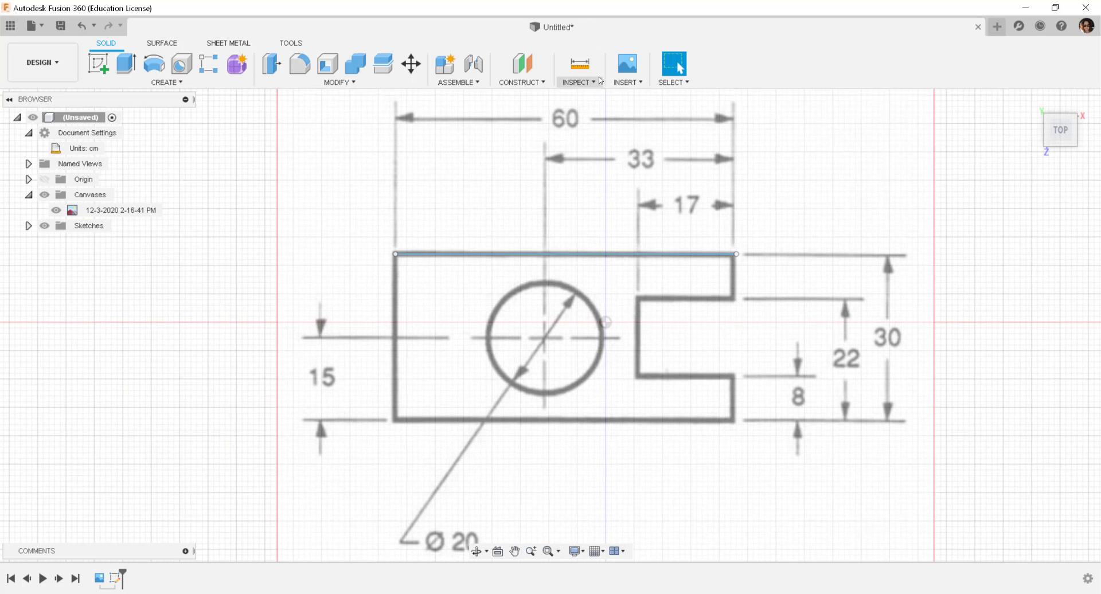
# Step: Measure the traced line between its left and right endpoints, reading 60.00 cm
pyautogui.click(576, 82)
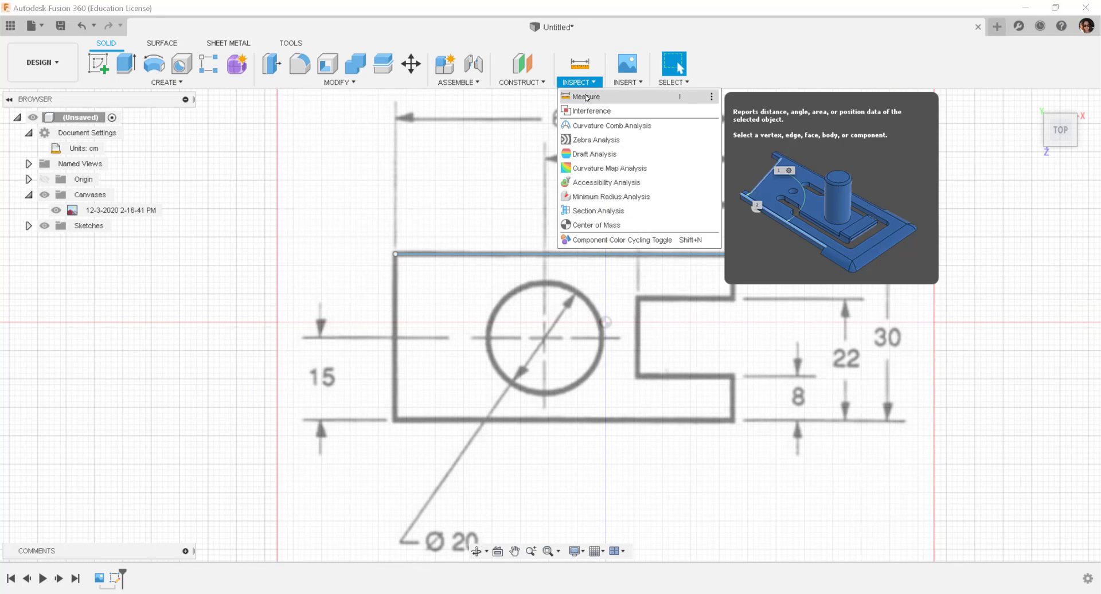
pyautogui.click(586, 97)
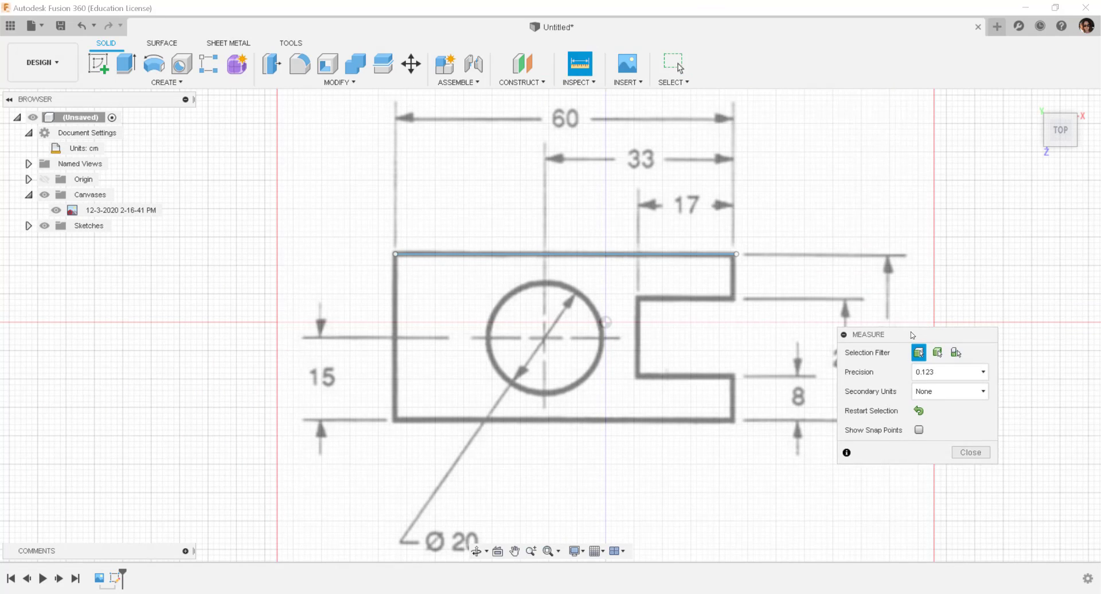
pyautogui.click(394, 254)
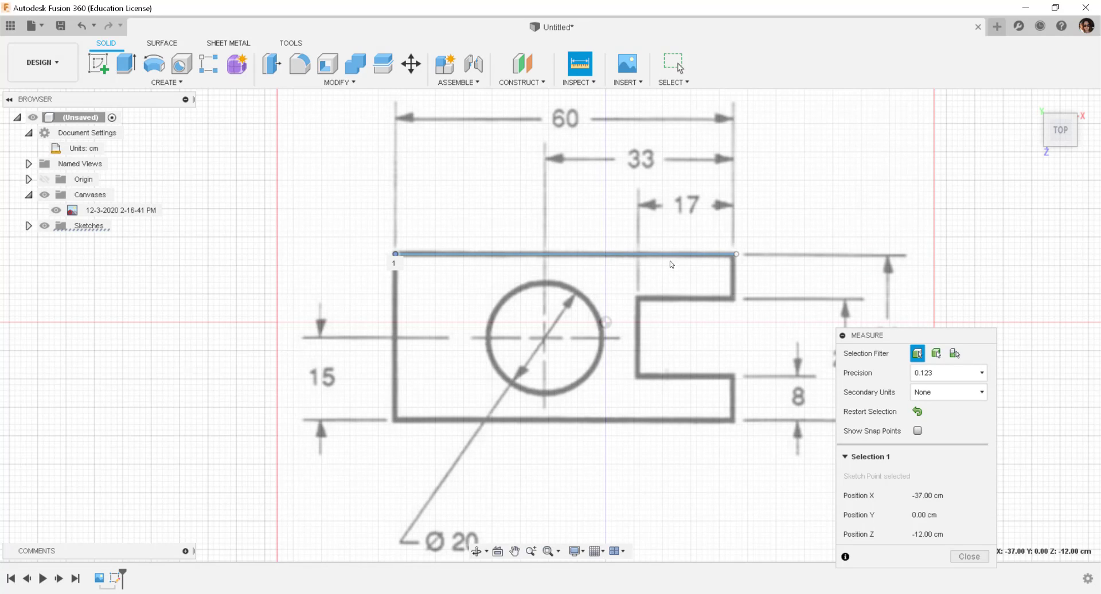
pyautogui.click(734, 254)
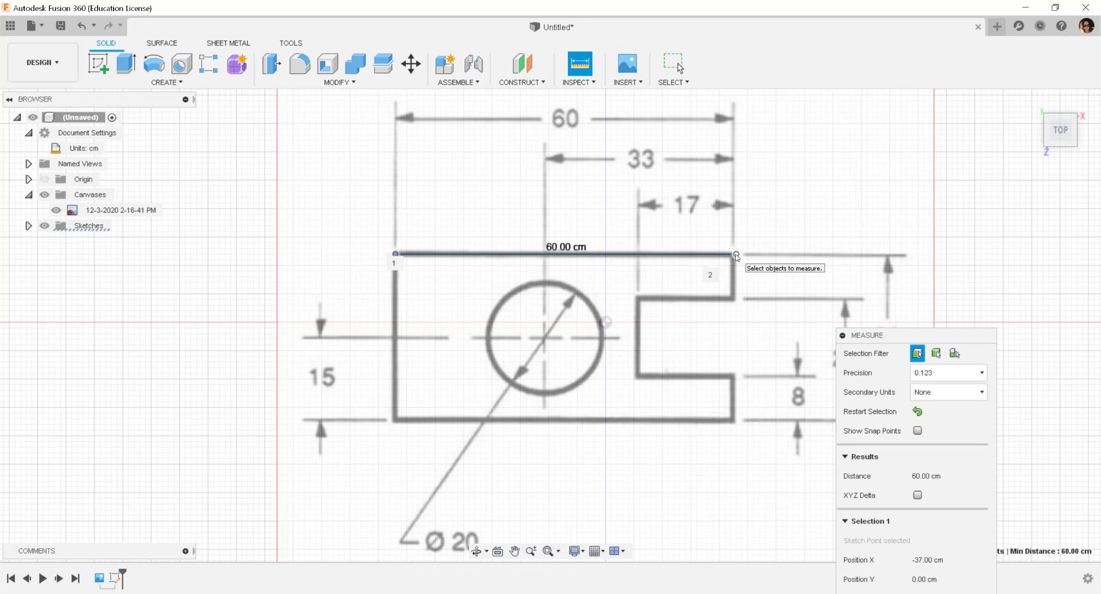
pyautogui.moveTo(904, 196)
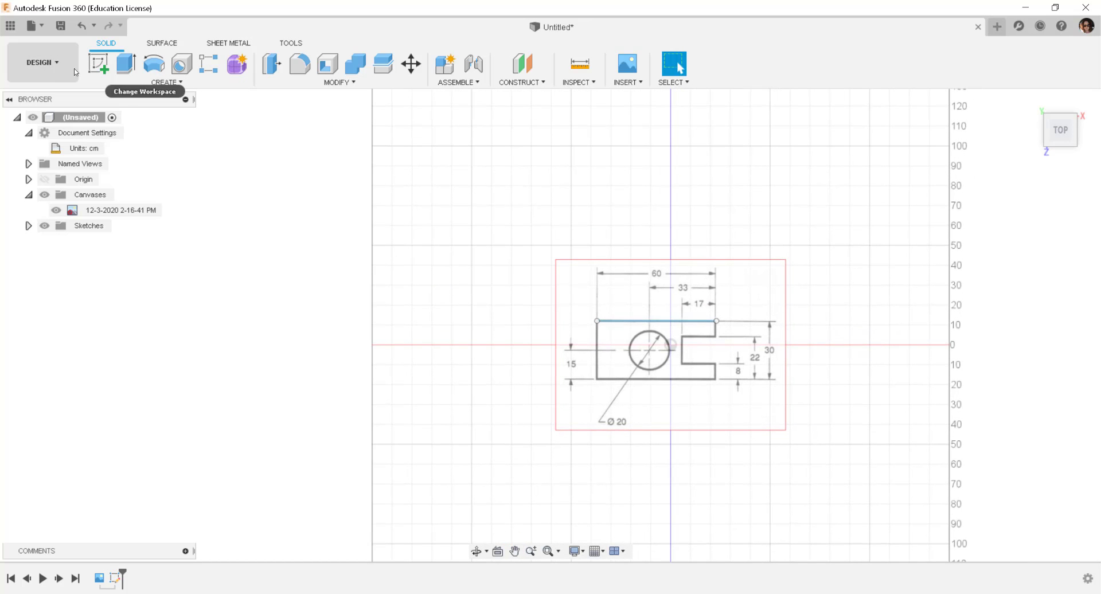
# Step: Sketch a short horizontal reference line above the canvas and finish that sketch
pyautogui.click(98, 64)
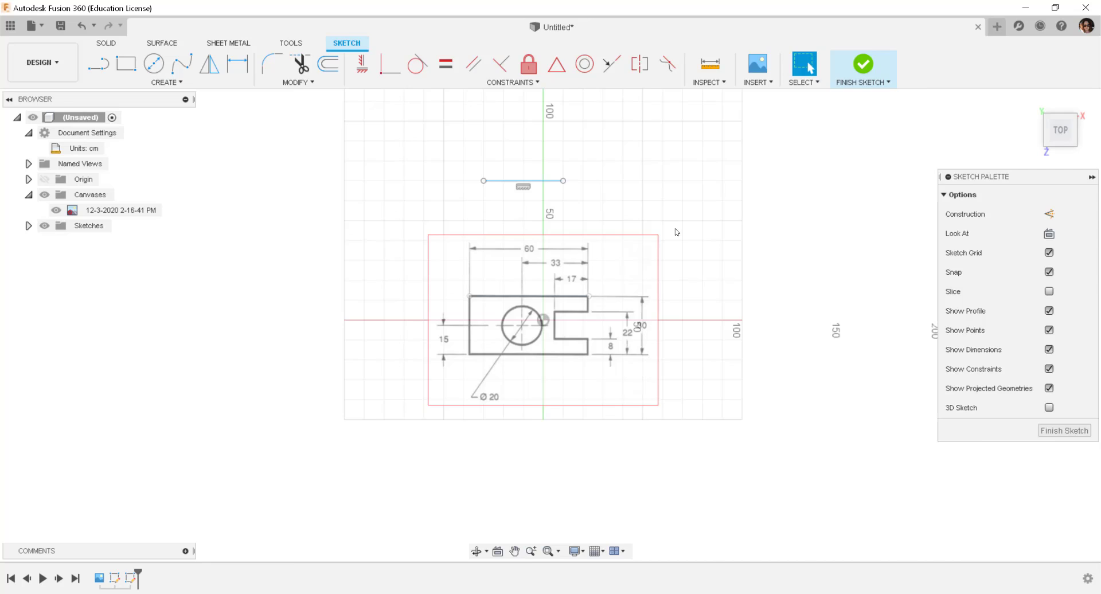
pyautogui.click(863, 65)
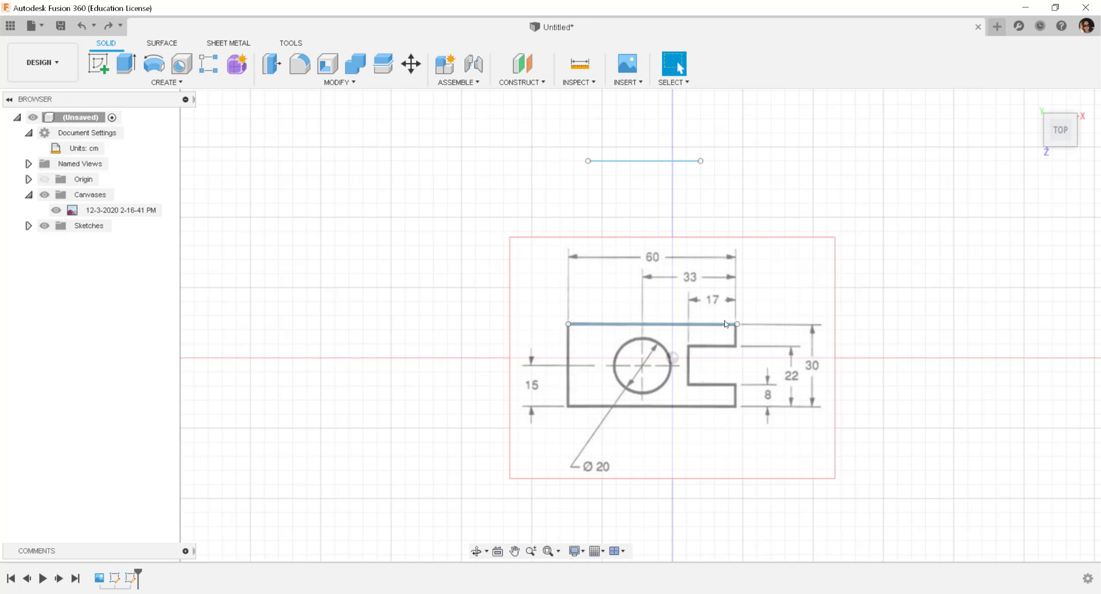
pyautogui.moveTo(620, 312)
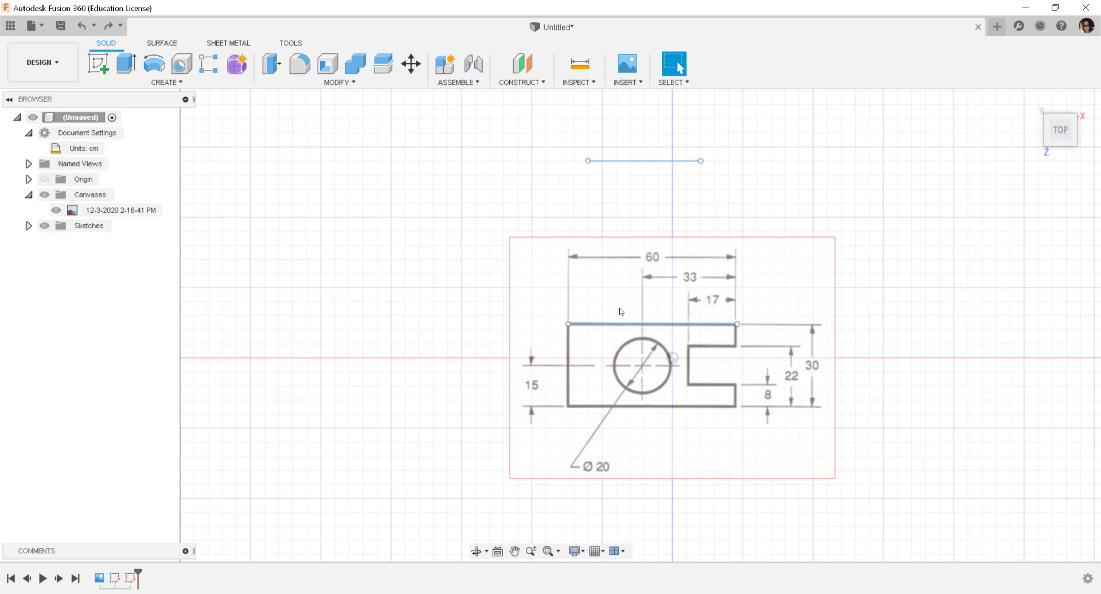
# Step: Edit the sketch and start Sketch Scale on the traced line with its left endpoint as base
pyautogui.rightClick(652, 325)
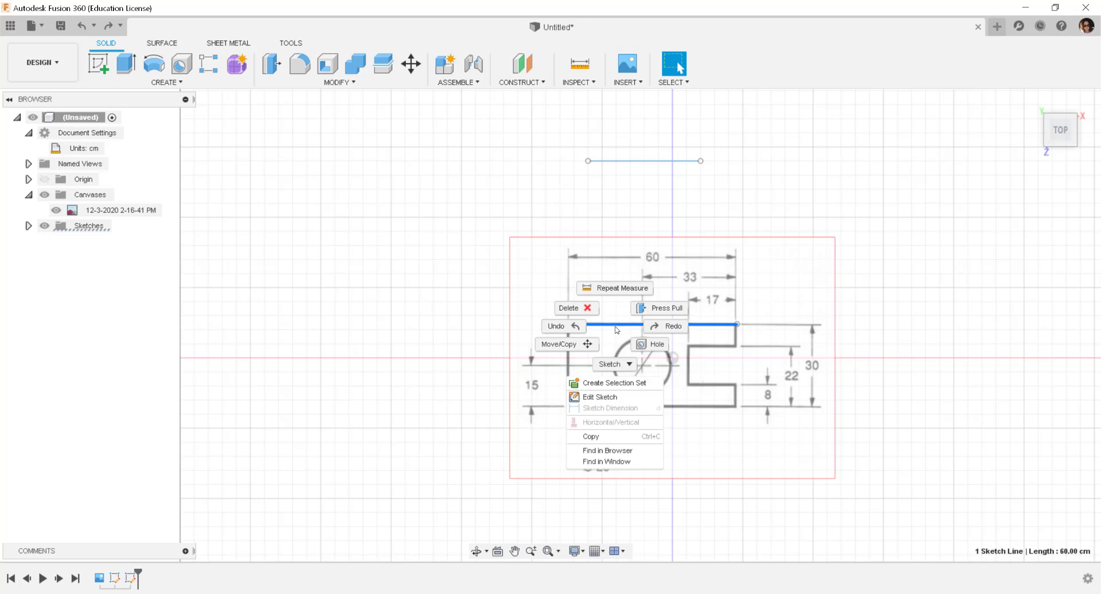
pyautogui.click(598, 397)
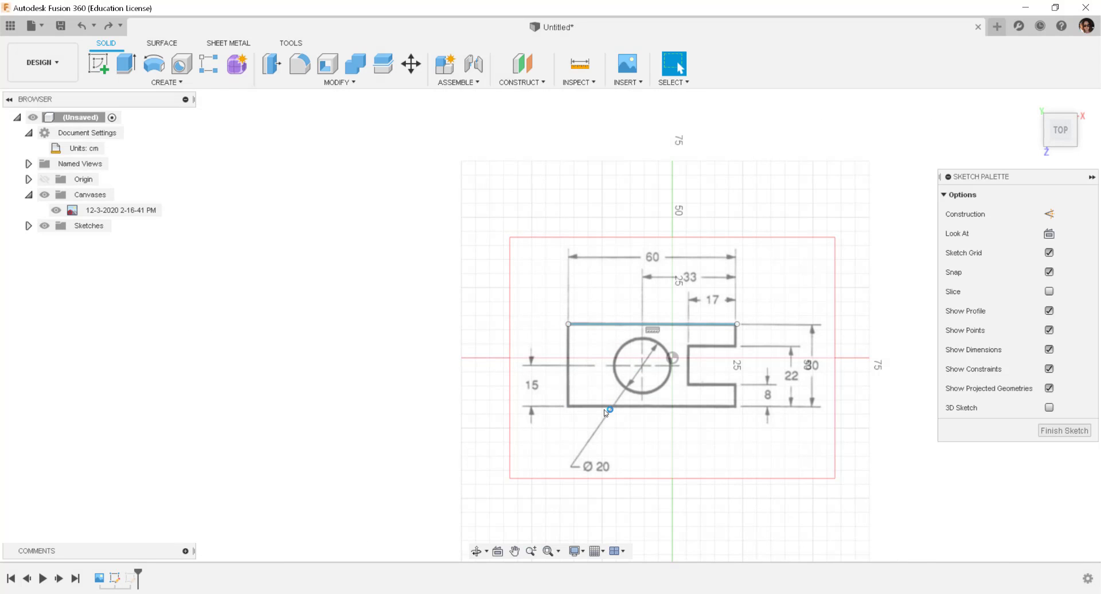
pyautogui.click(296, 82)
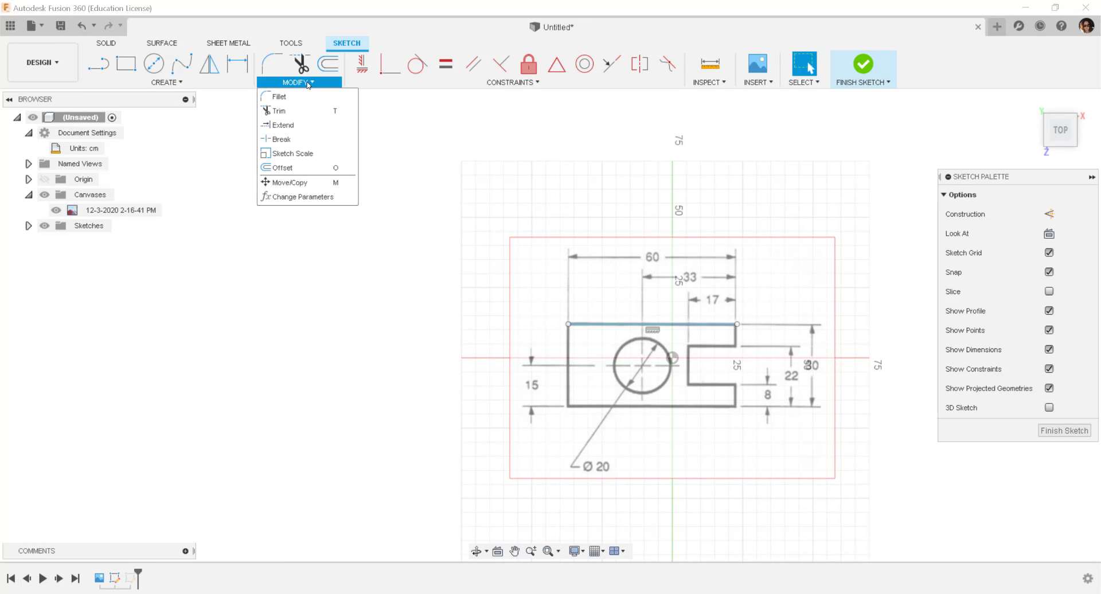
pyautogui.click(293, 153)
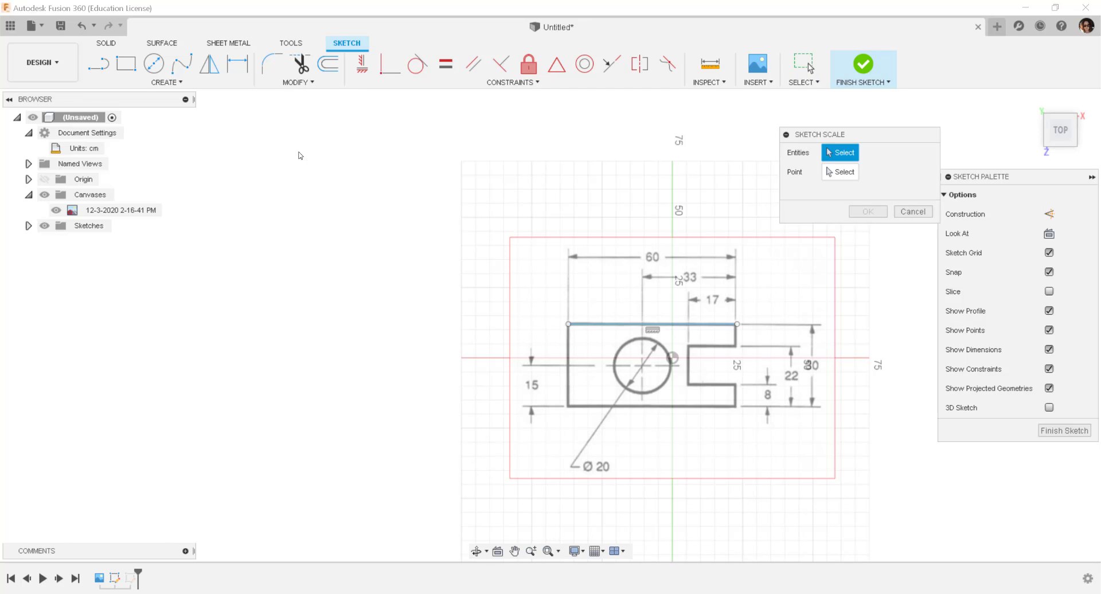
pyautogui.click(652, 325)
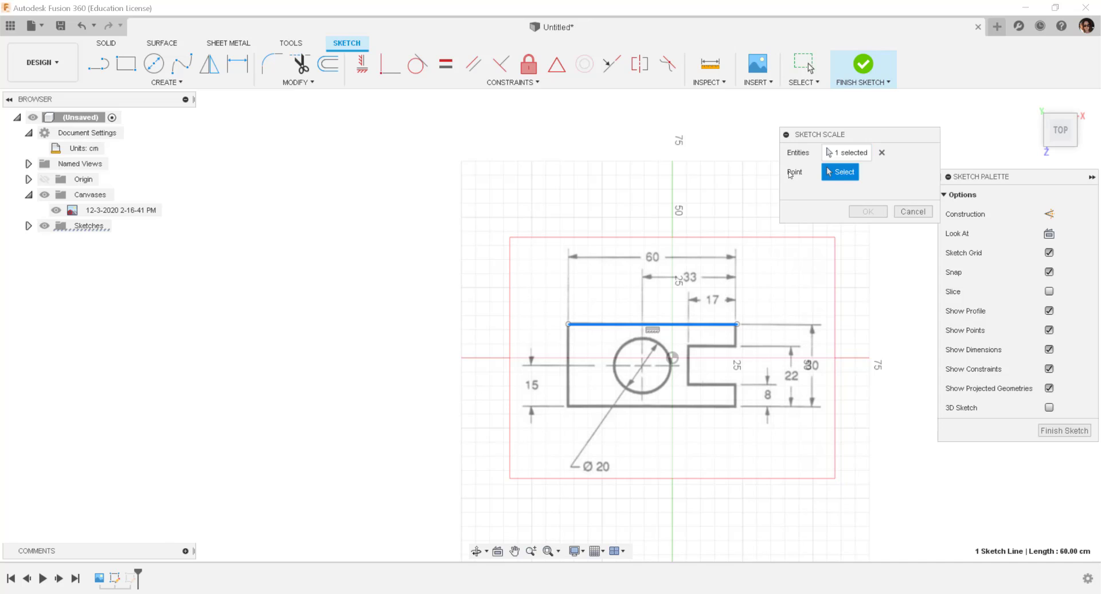
pyautogui.click(568, 324)
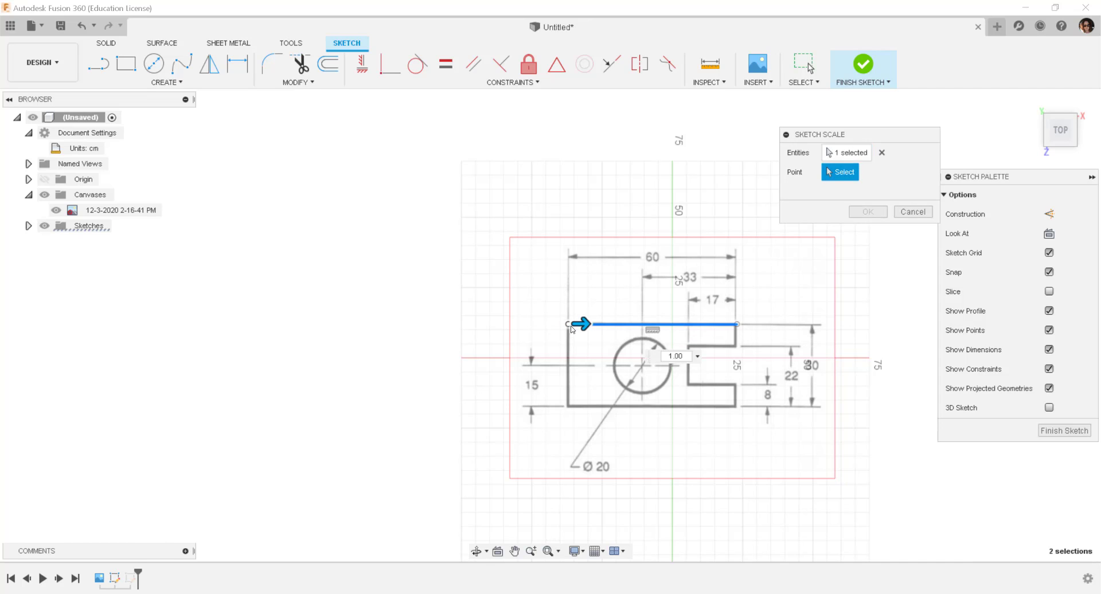
# Step: Calculate the scale ratio 40 ÷ 60 ≈ 0.667 in Calculator
pyautogui.click(584, 324)
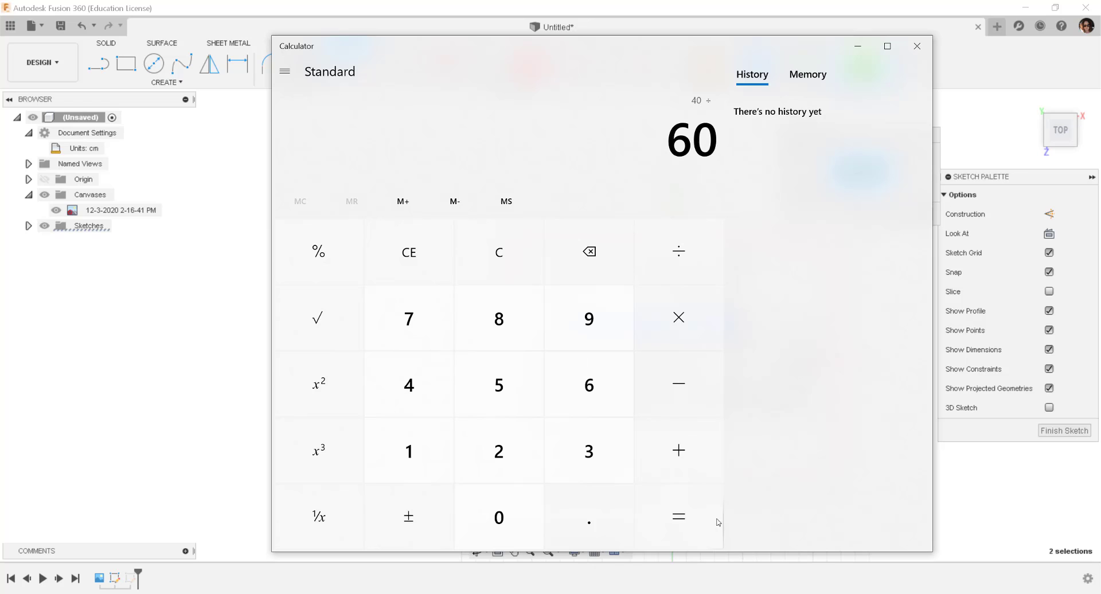
pyautogui.click(678, 516)
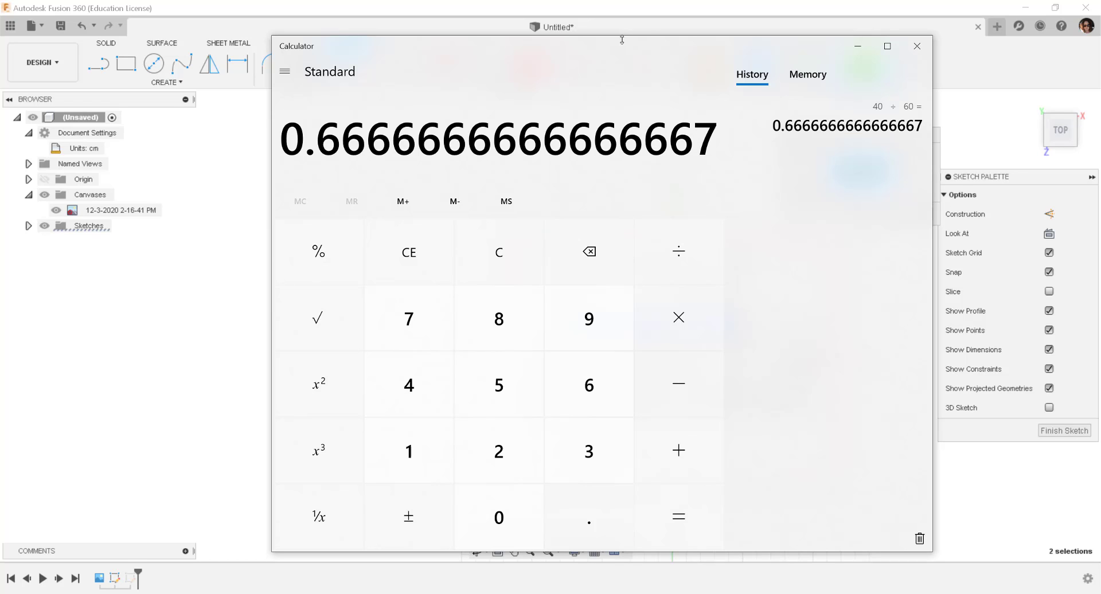
pyautogui.click(916, 46)
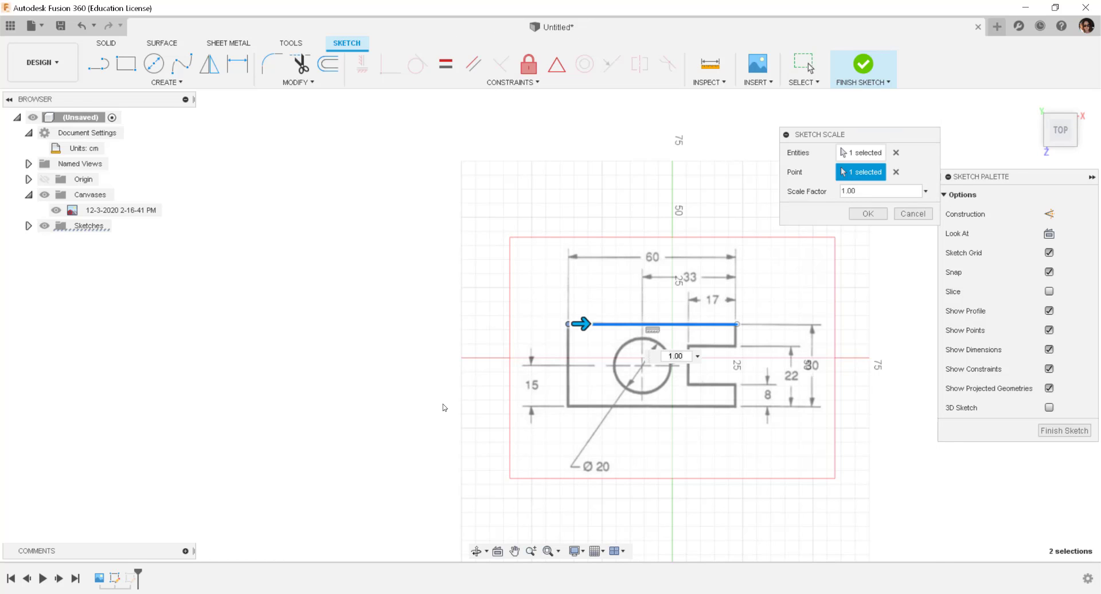
# Step: Enter a scale factor of .66 and apply it to the traced line
pyautogui.click(879, 191)
pyautogui.write('.66')
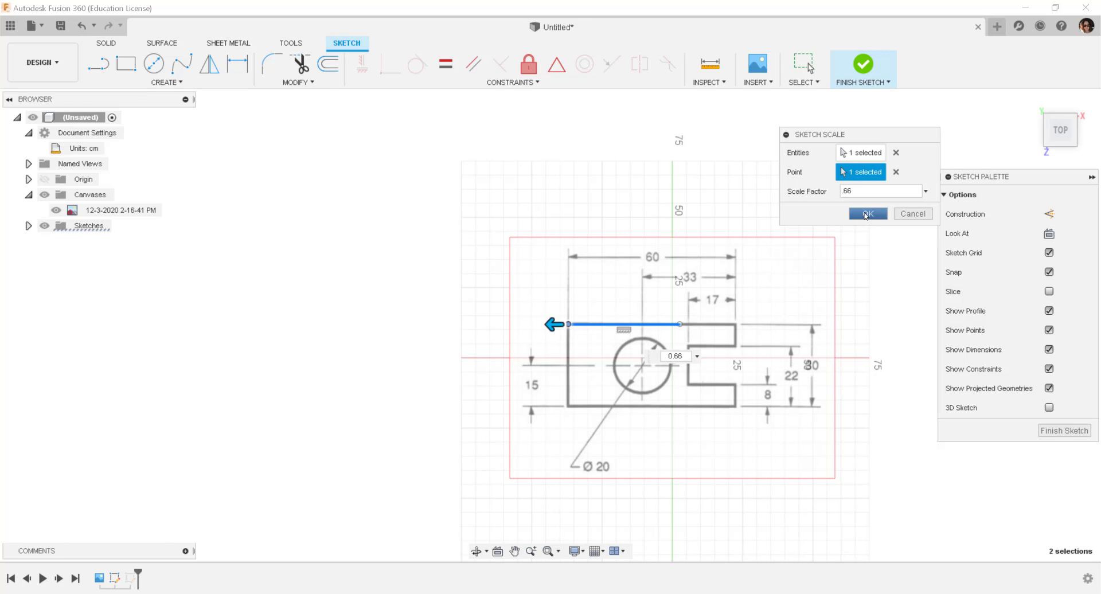
pyautogui.click(868, 214)
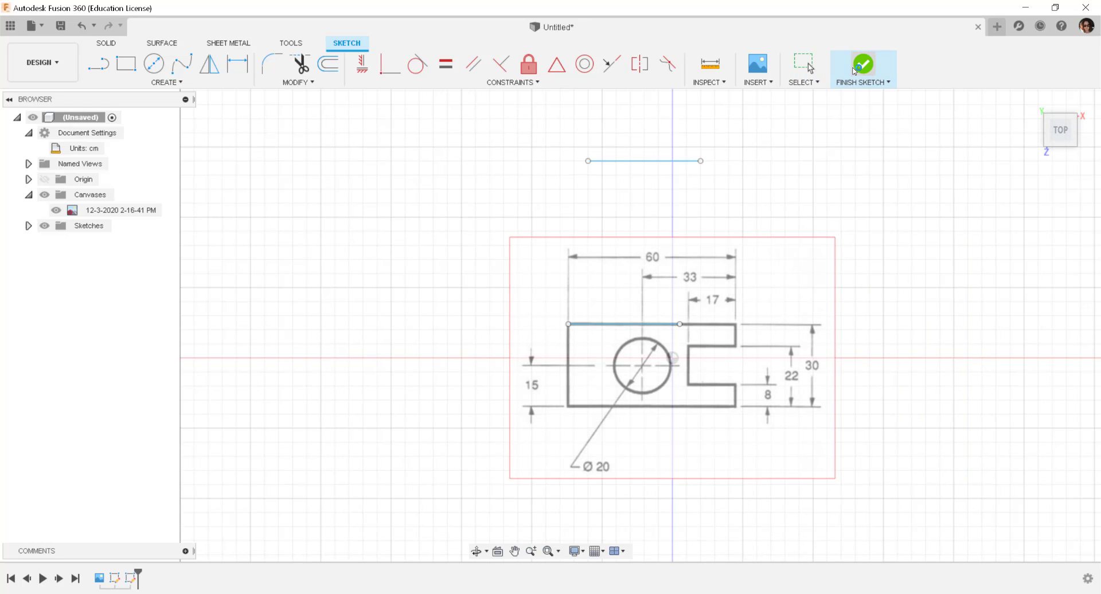
# Step: Finish the sketch, select the 39.60 cm line, and start Move/Copy on it
pyautogui.click(863, 64)
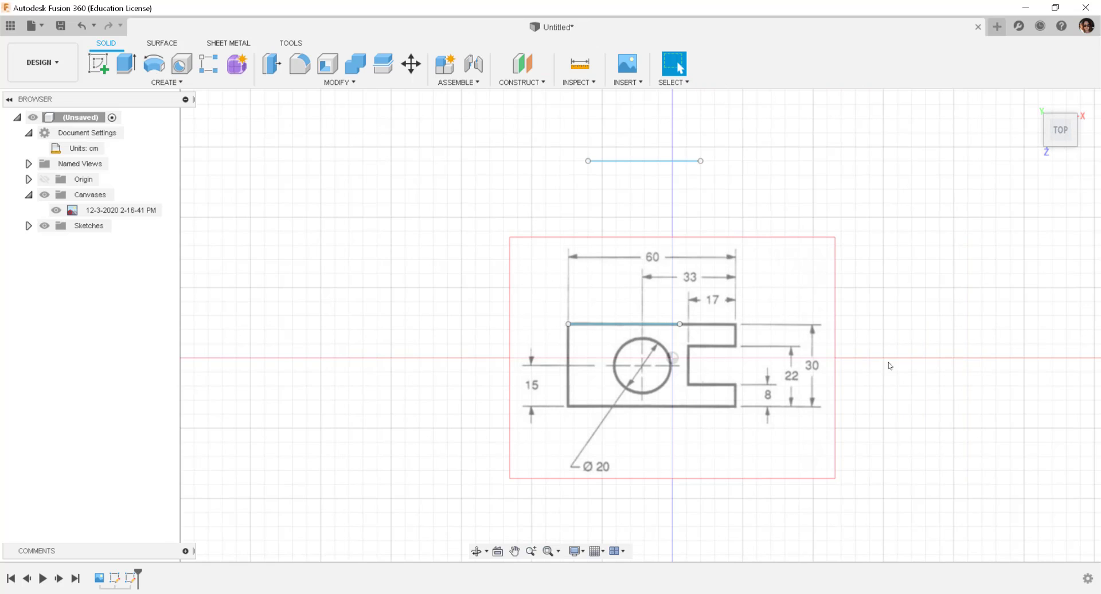
pyautogui.click(623, 325)
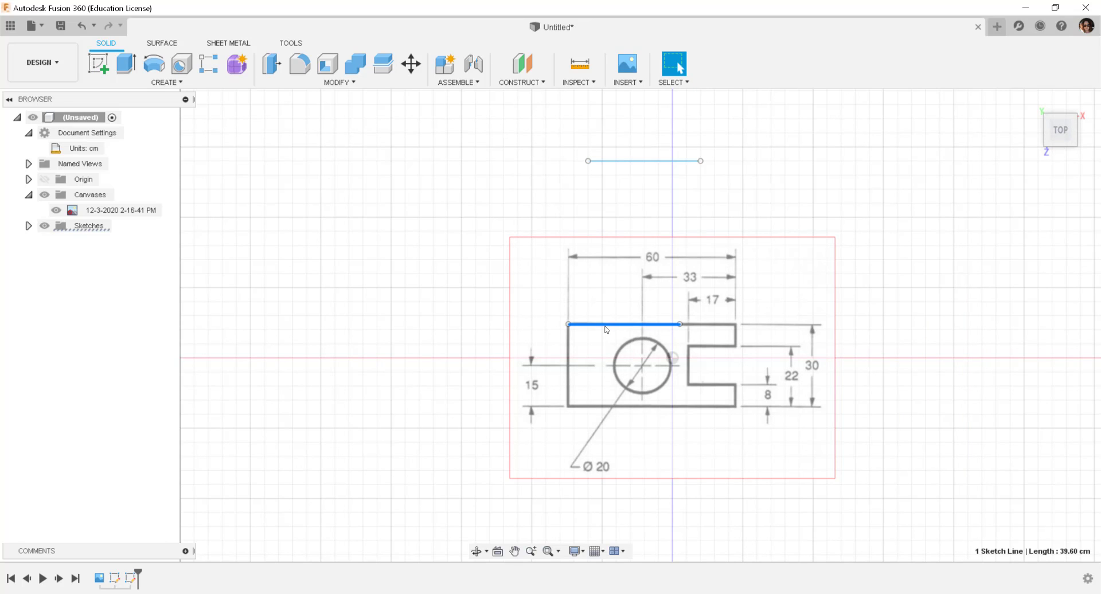
pyautogui.moveTo(606, 328)
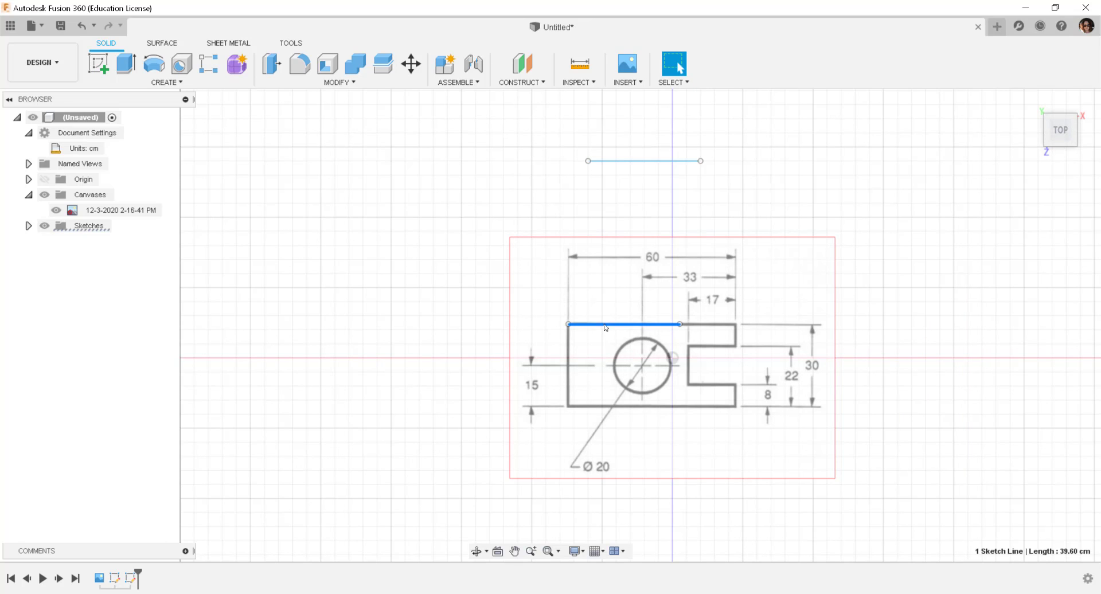
pyautogui.click(410, 64)
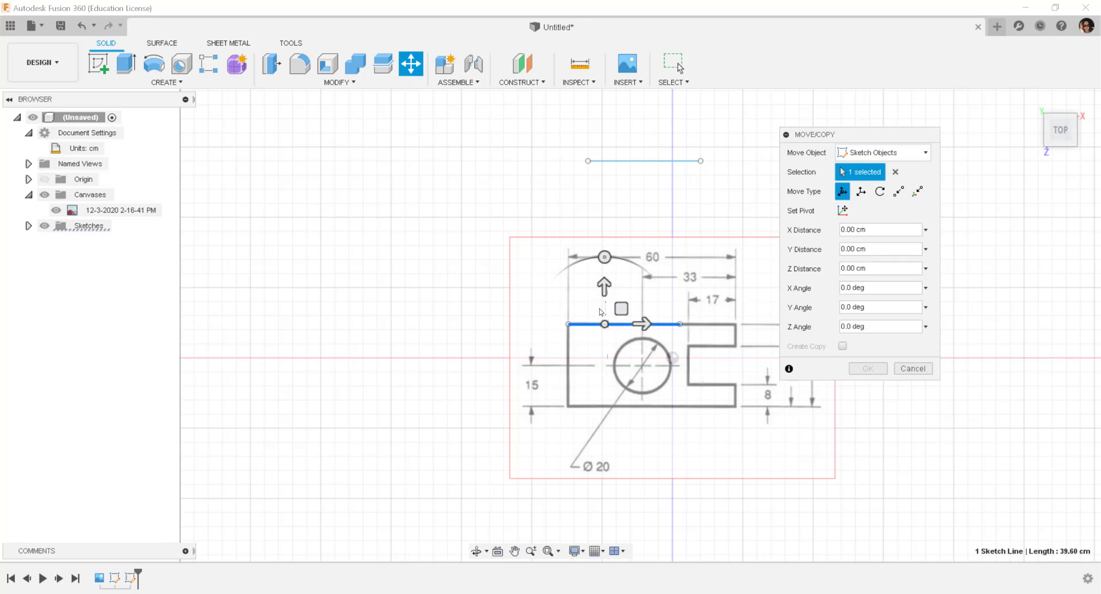